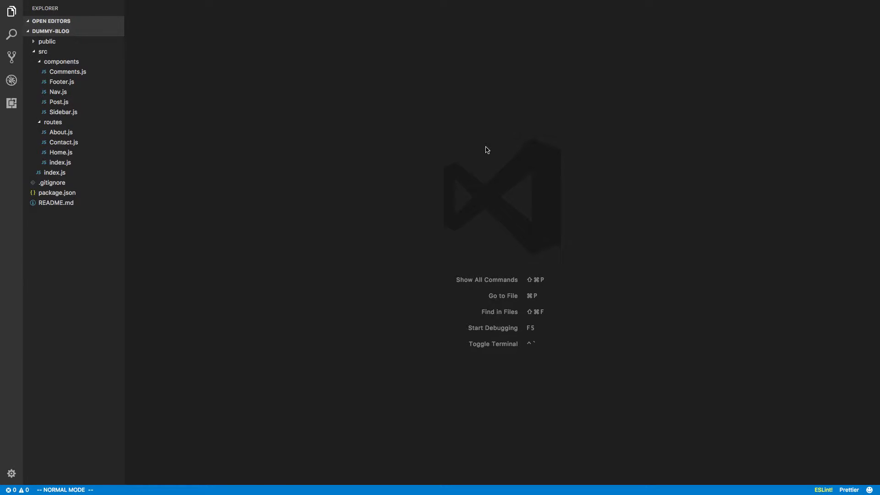
pyautogui.moveTo(461, 114)
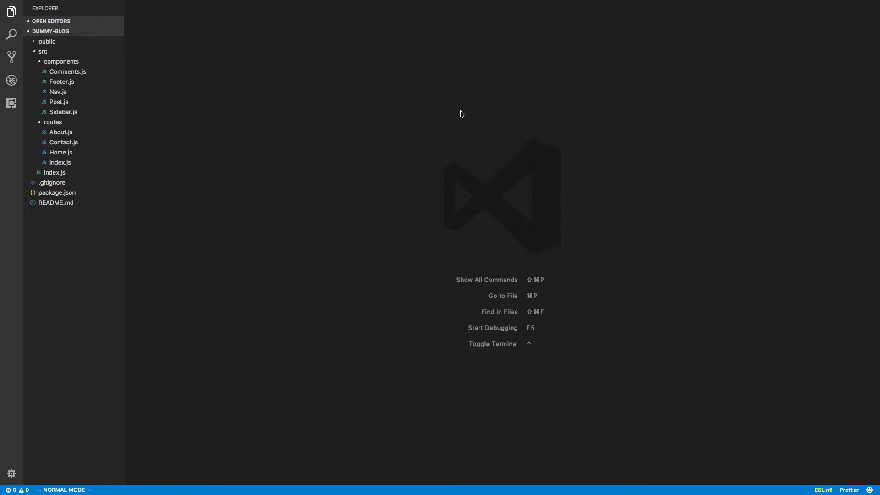
pyautogui.moveTo(369, 199)
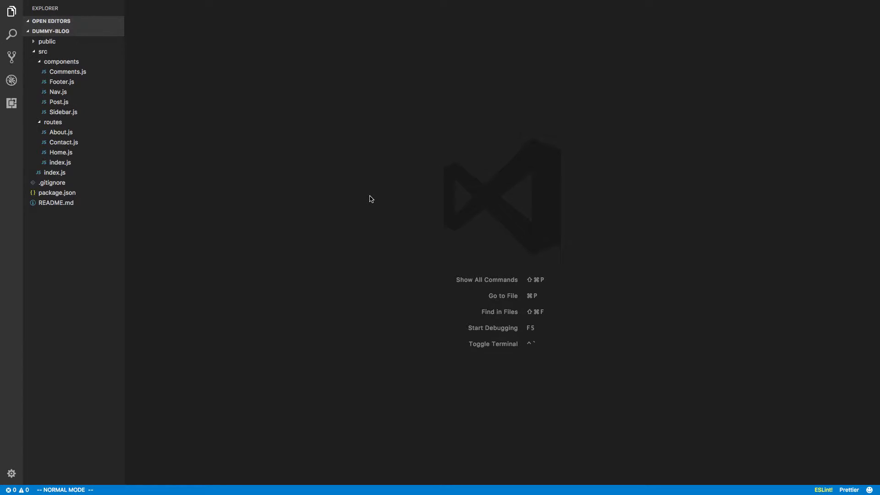
pyautogui.moveTo(251, 240)
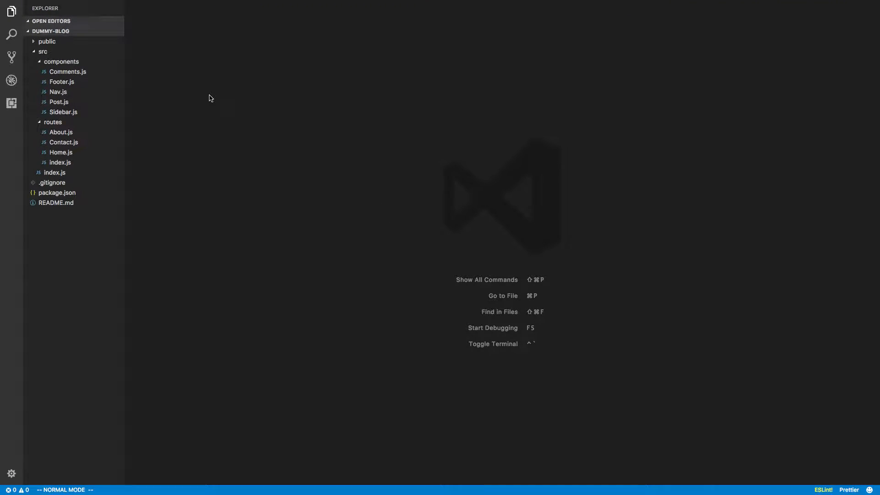
pyautogui.moveTo(178, 204)
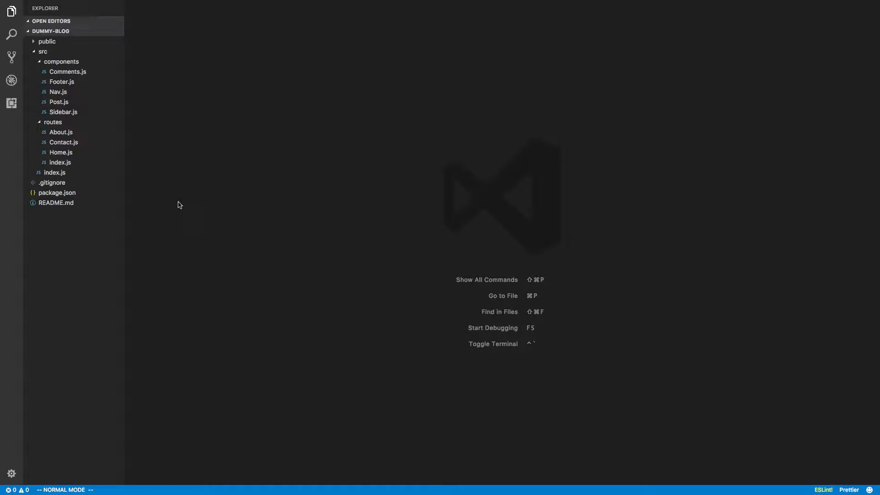
pyautogui.moveTo(372, 215)
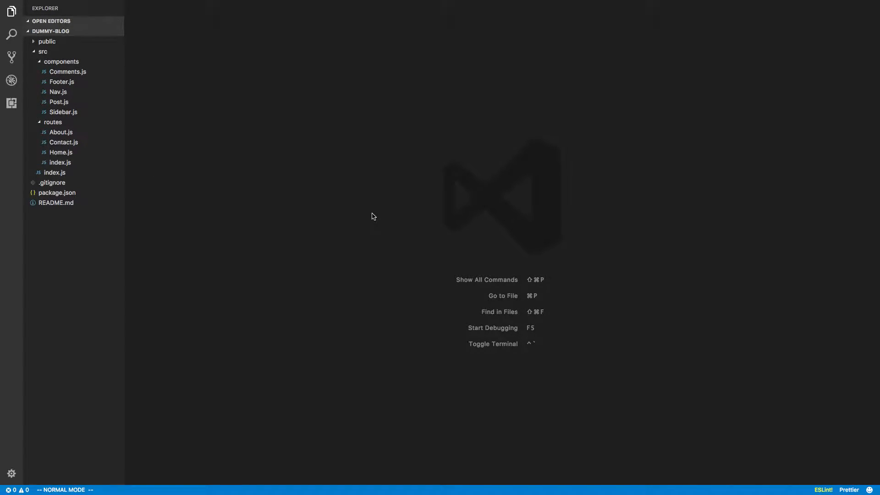
pyautogui.moveTo(89, 214)
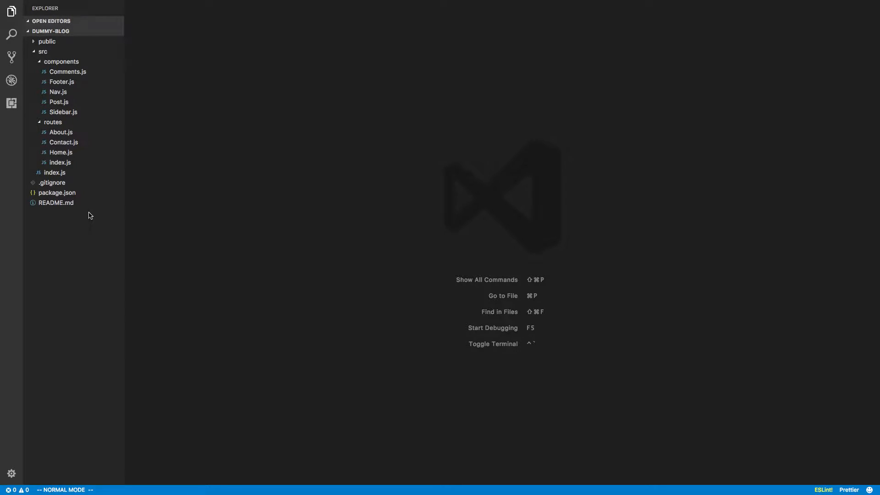
pyautogui.moveTo(85, 183)
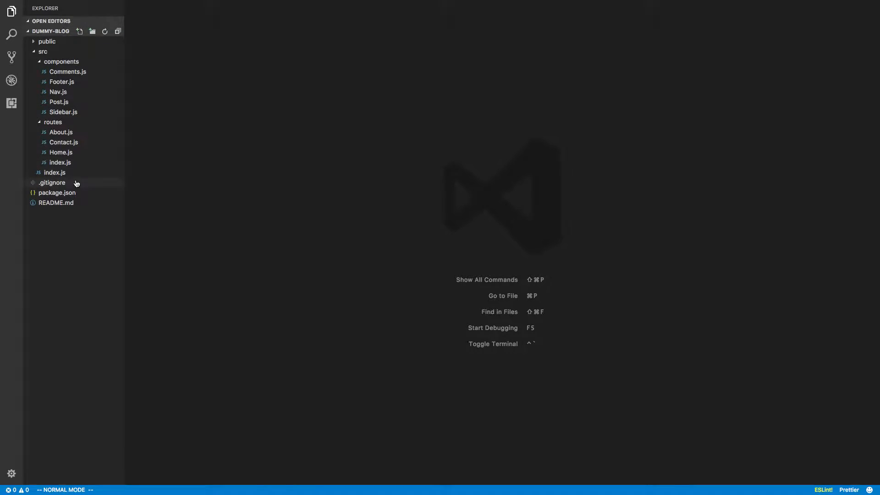
pyautogui.moveTo(61, 62)
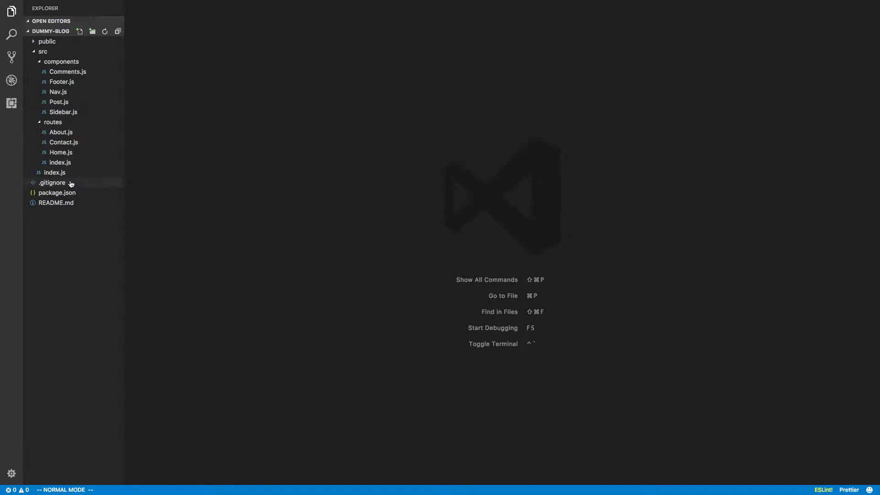
# Preview the empty routes/index.js, briefly checking the also-empty src/index.js in between
pyautogui.click(60, 163)
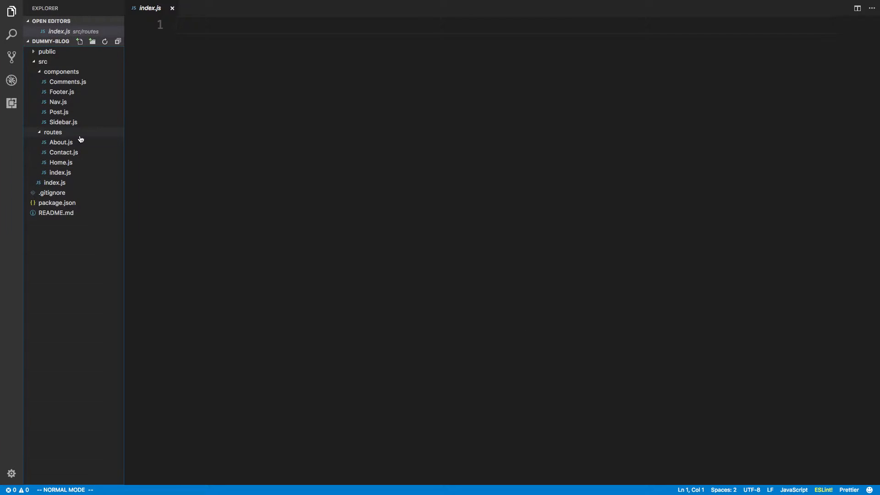
pyautogui.click(61, 162)
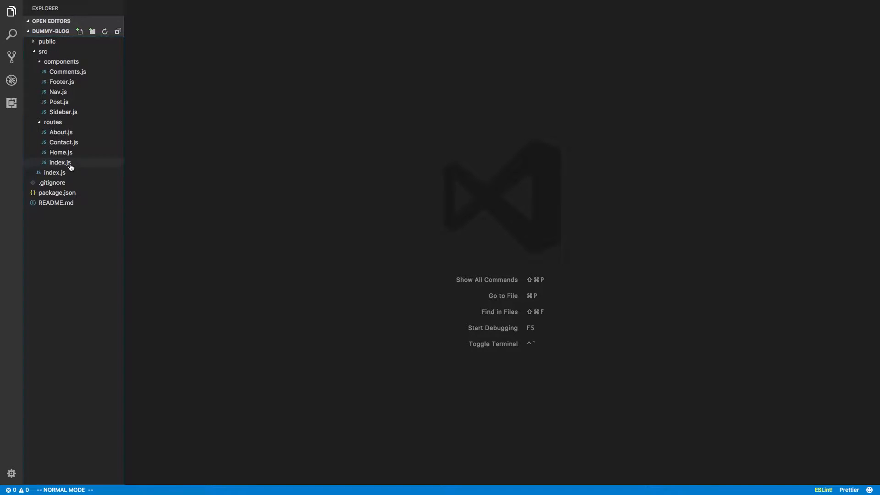
pyautogui.click(55, 172)
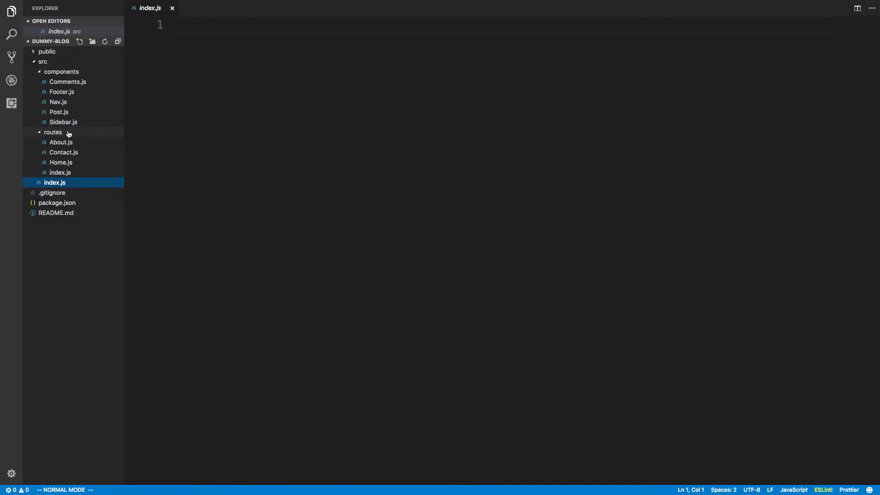
pyautogui.click(60, 172)
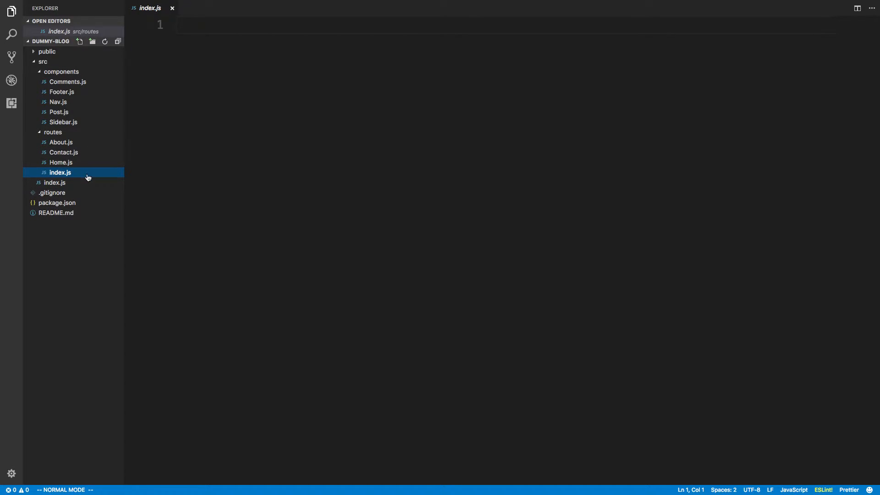
pyautogui.moveTo(87, 172)
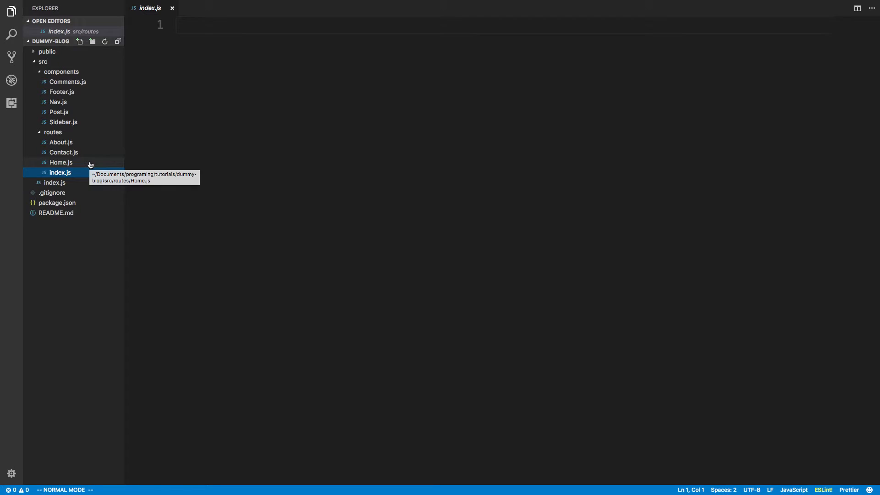
pyautogui.moveTo(85, 165)
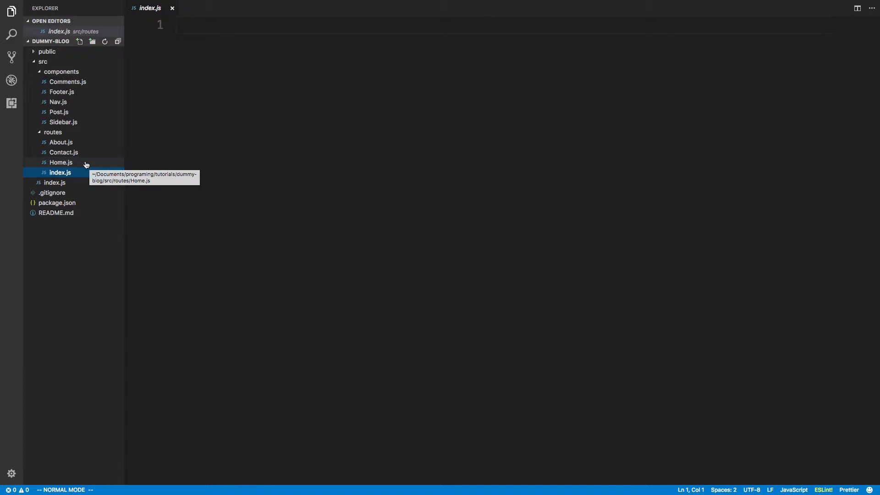
pyautogui.moveTo(84, 143)
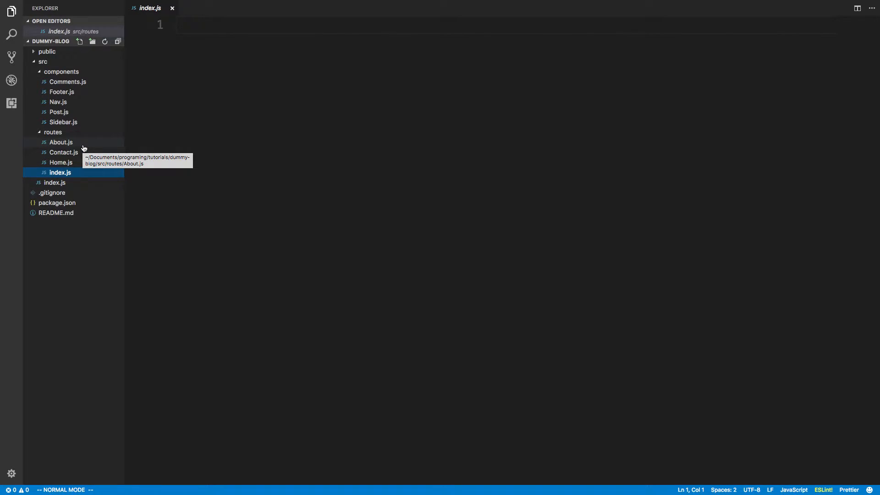
pyautogui.click(60, 162)
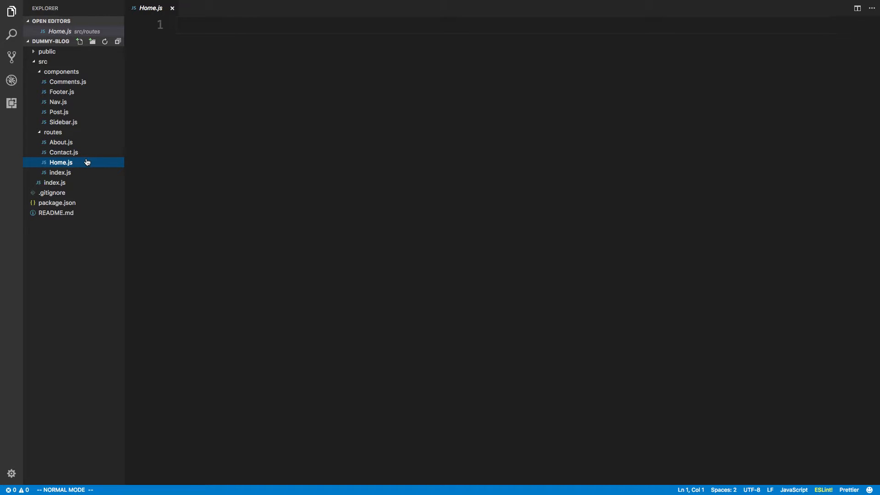
pyautogui.moveTo(62, 162)
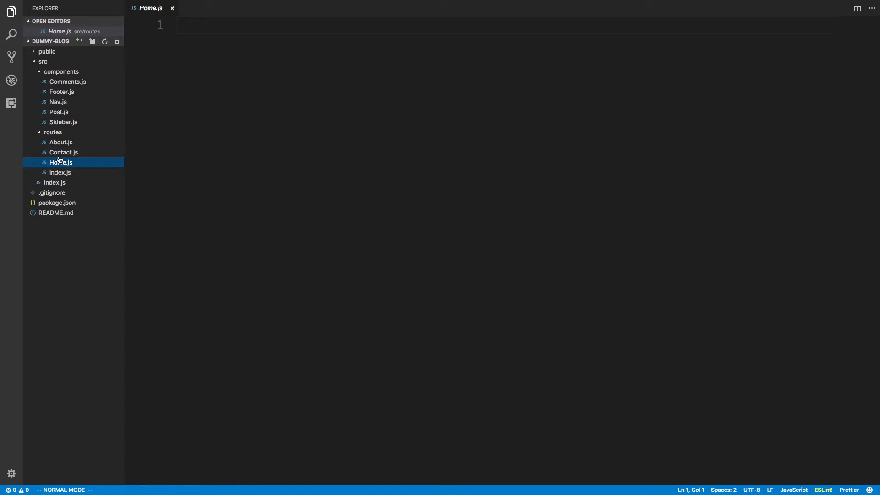
pyautogui.moveTo(78, 152)
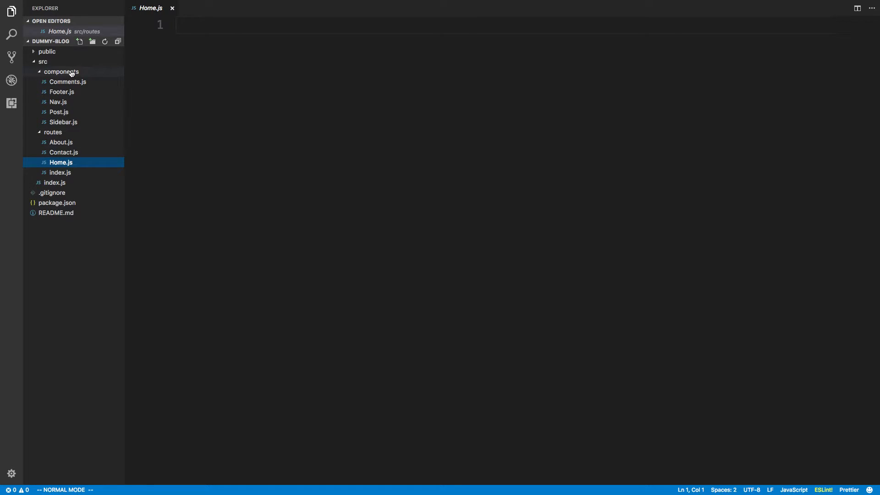
pyautogui.moveTo(72, 113)
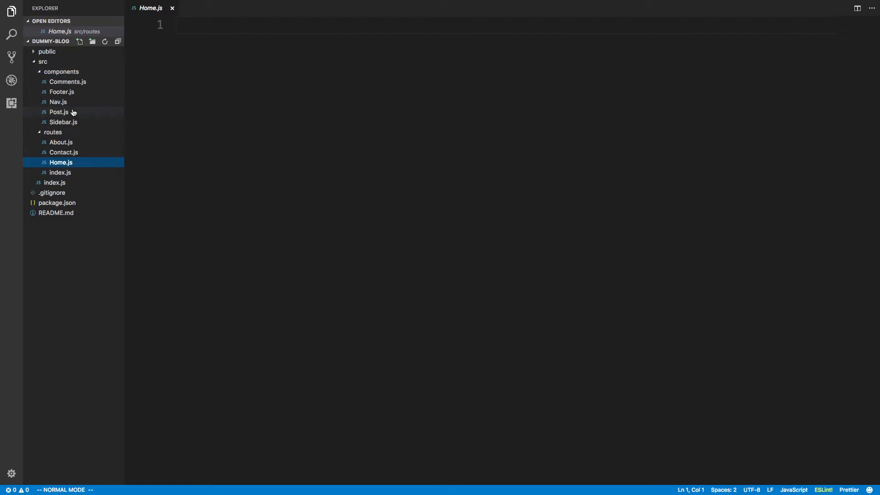
pyautogui.moveTo(58, 102)
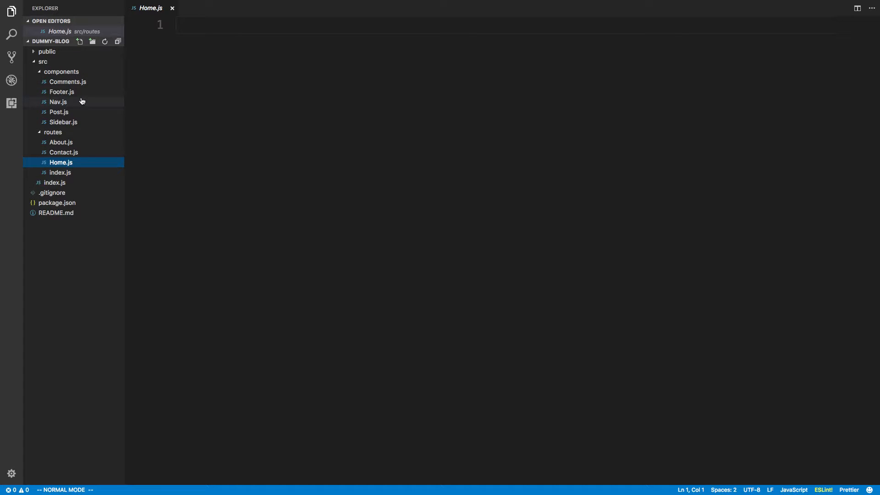
pyautogui.moveTo(84, 128)
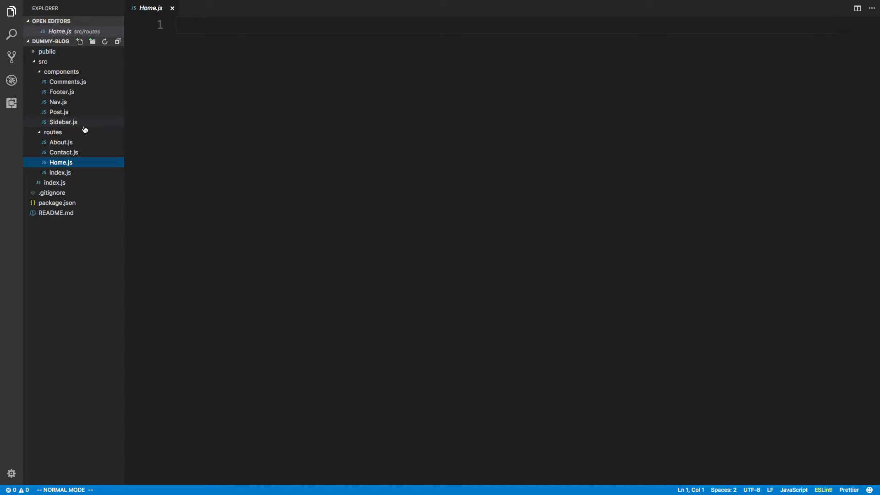
pyautogui.moveTo(63, 122)
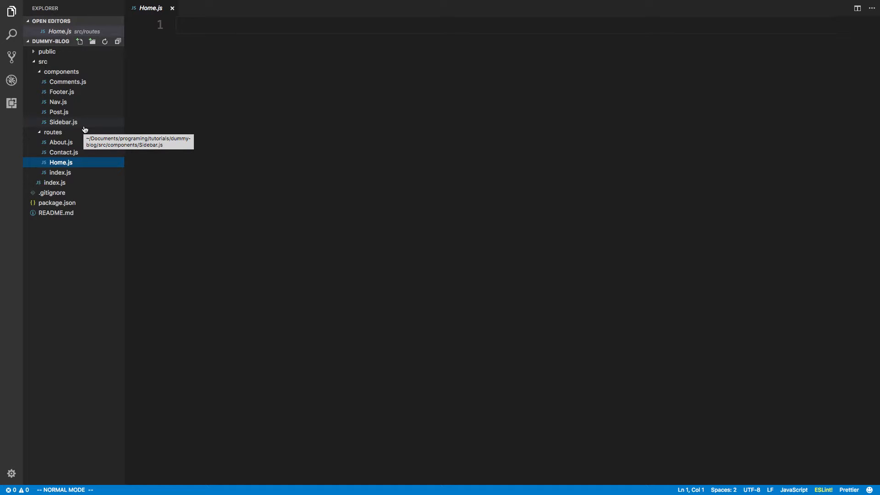
pyautogui.moveTo(74, 51)
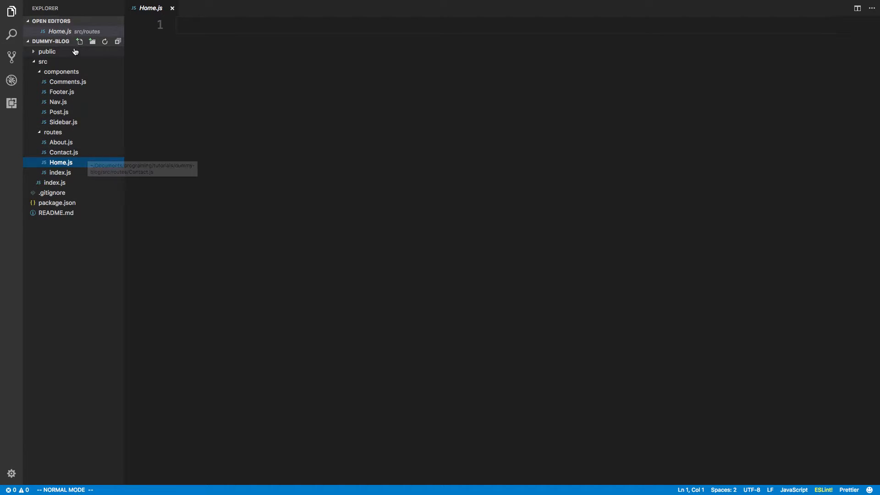
pyautogui.moveTo(90, 147)
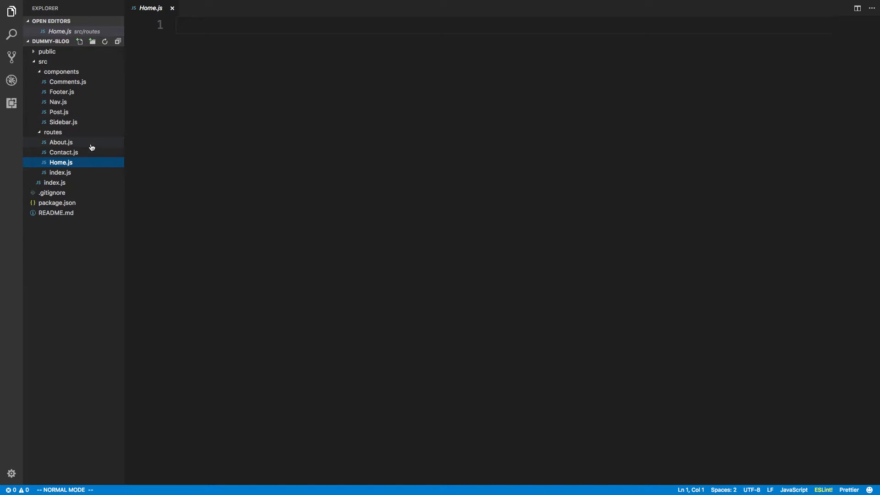
pyautogui.moveTo(98, 175)
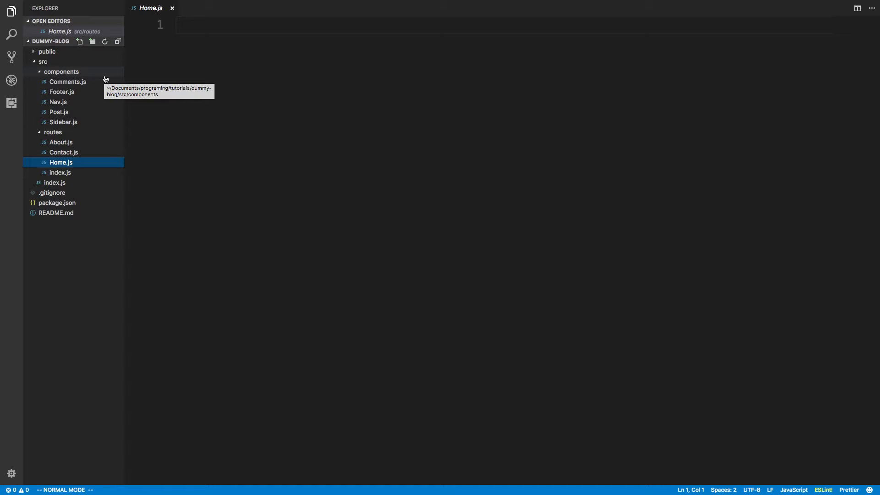
pyautogui.moveTo(94, 142)
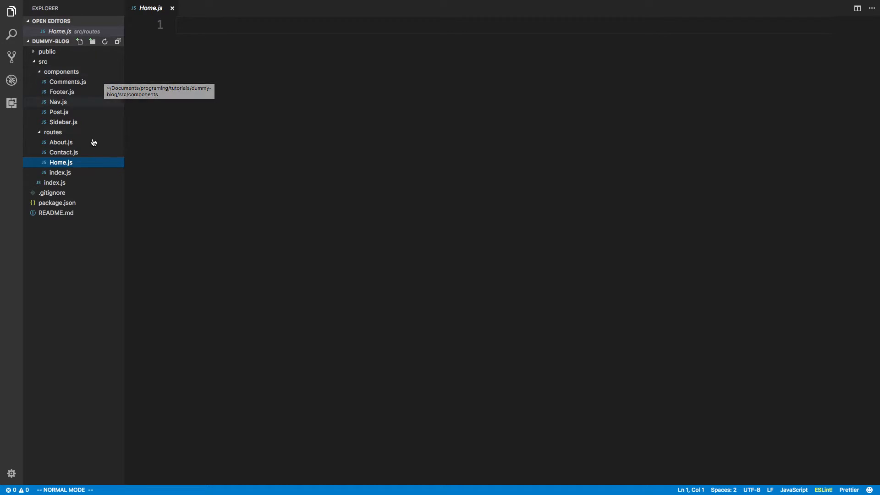
pyautogui.moveTo(87, 93)
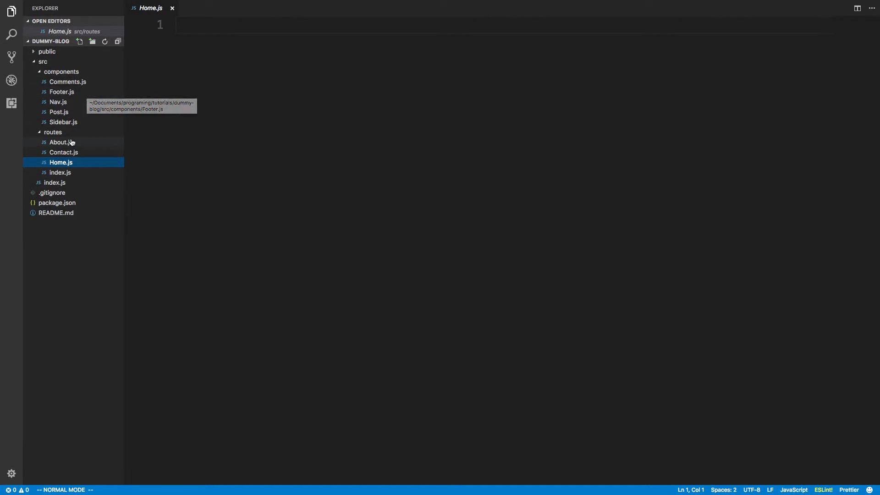
pyautogui.moveTo(67, 133)
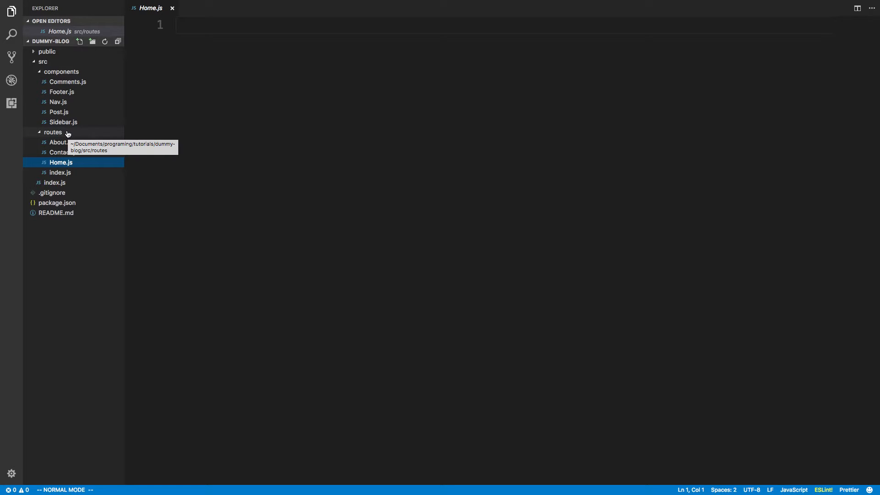
pyautogui.moveTo(74, 136)
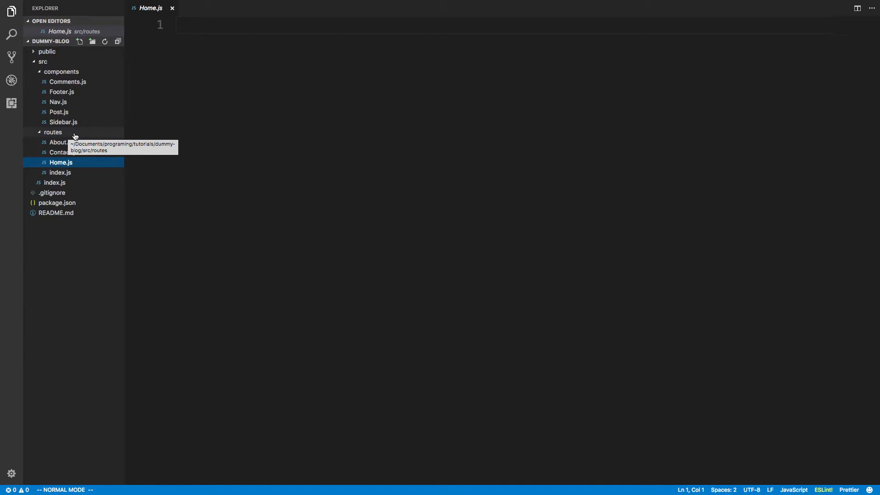
pyautogui.moveTo(342, 165)
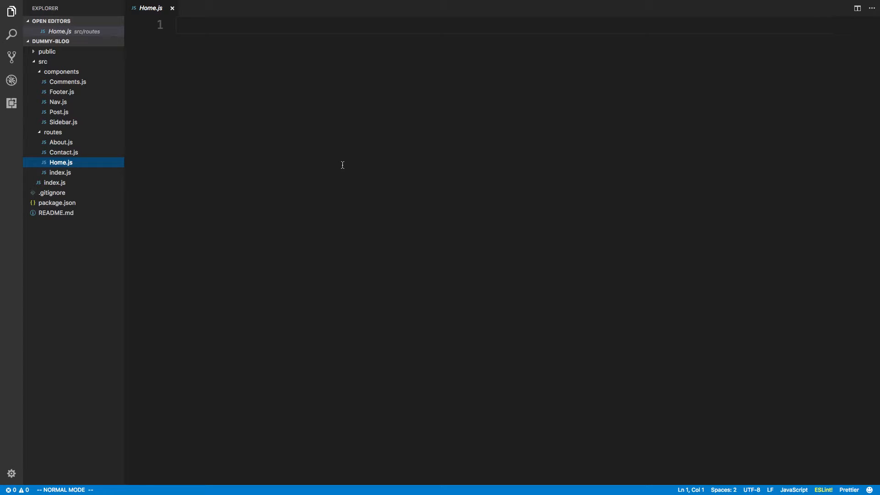
pyautogui.moveTo(77, 77)
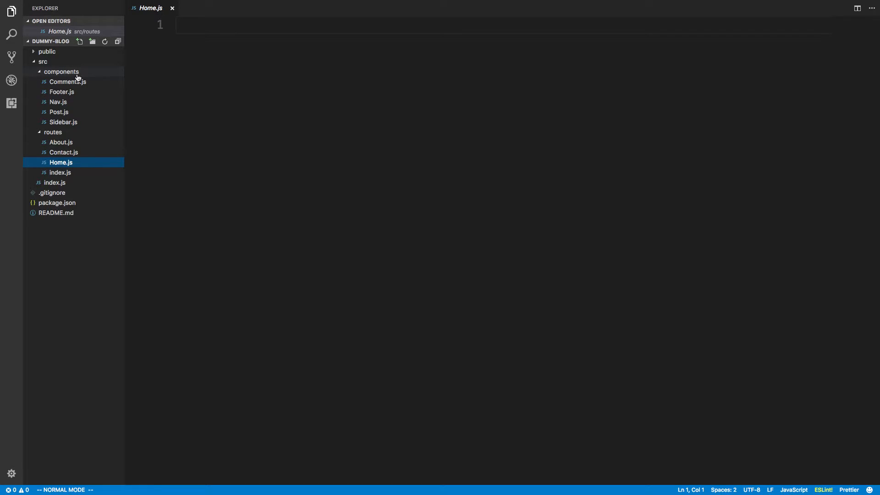
pyautogui.moveTo(61, 71)
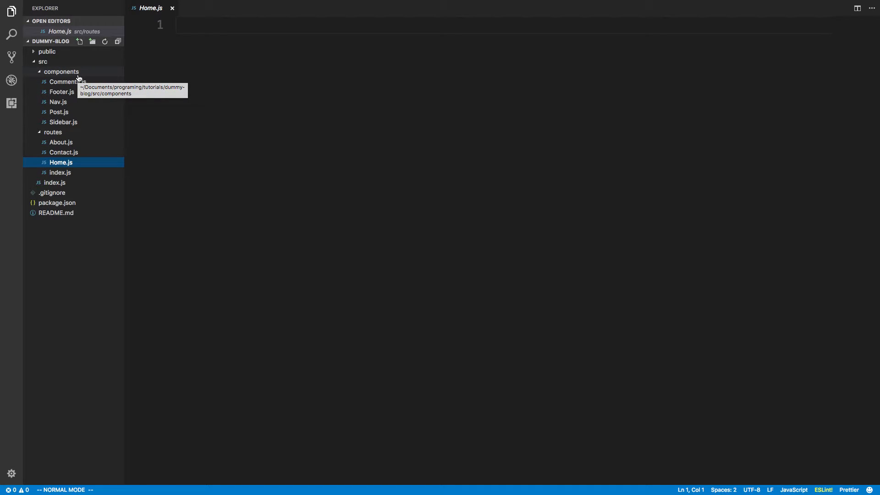
pyautogui.moveTo(276, 280)
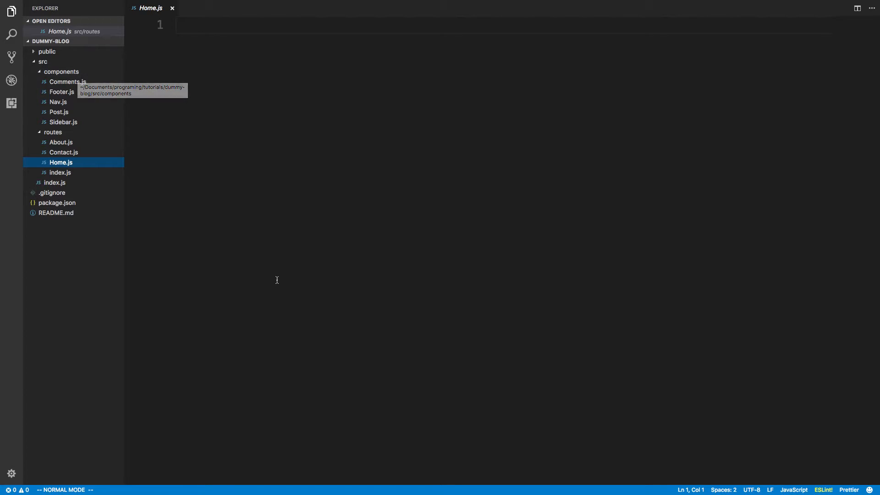
# Create a new file named MainLayout.js inside the components folder
pyautogui.click(80, 42)
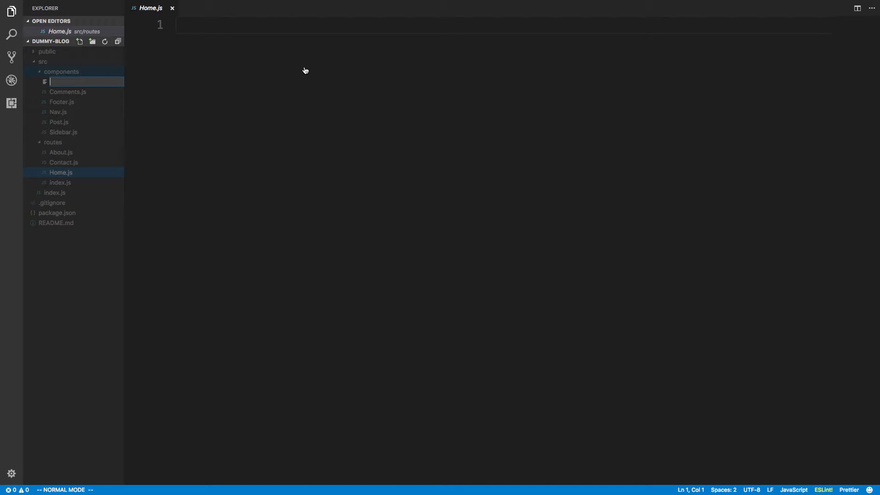
pyautogui.write('Ma')
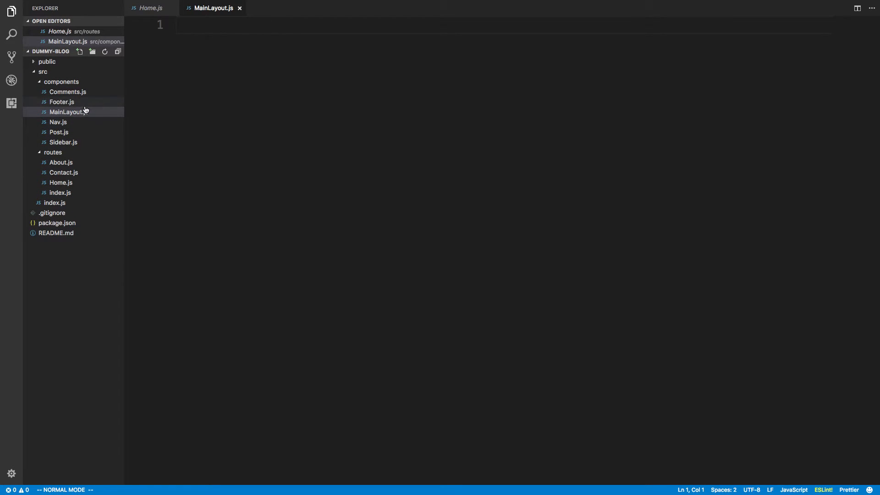
pyautogui.moveTo(62, 103)
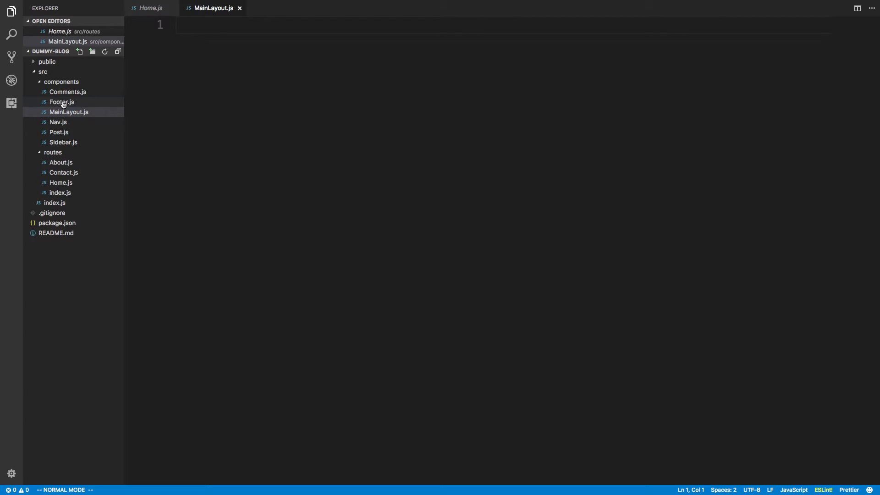
pyautogui.moveTo(73, 126)
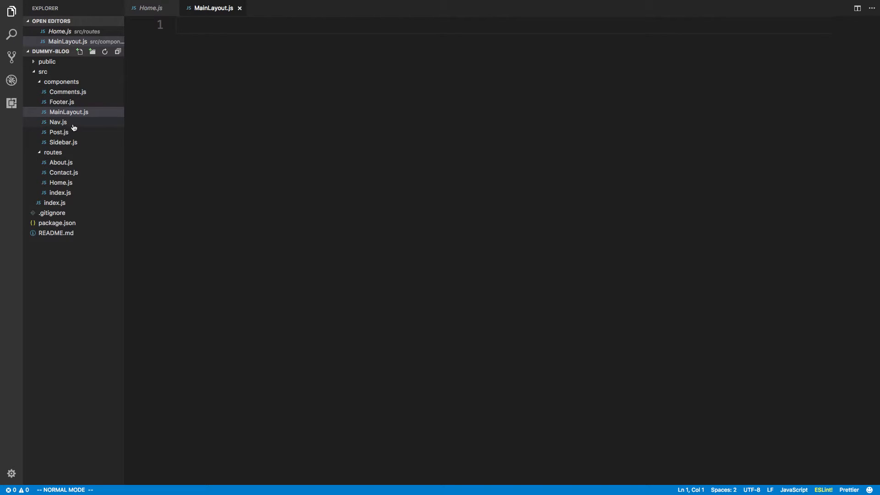
pyautogui.moveTo(60, 145)
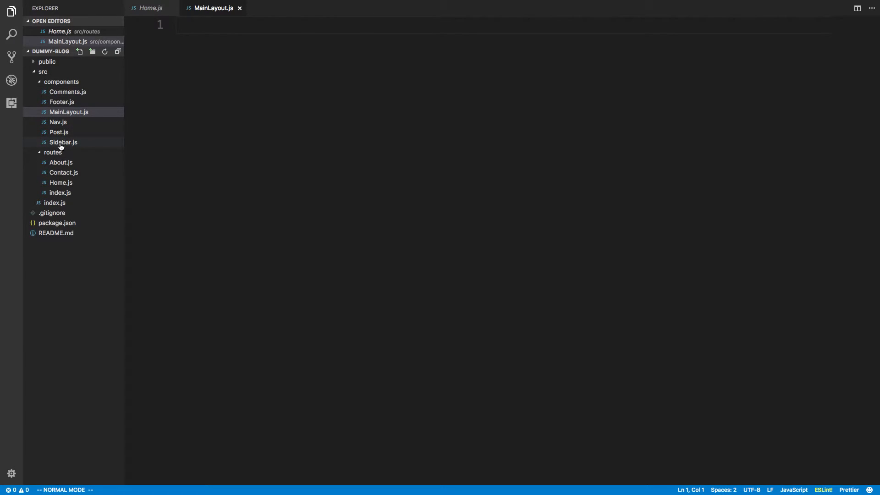
pyautogui.moveTo(63, 172)
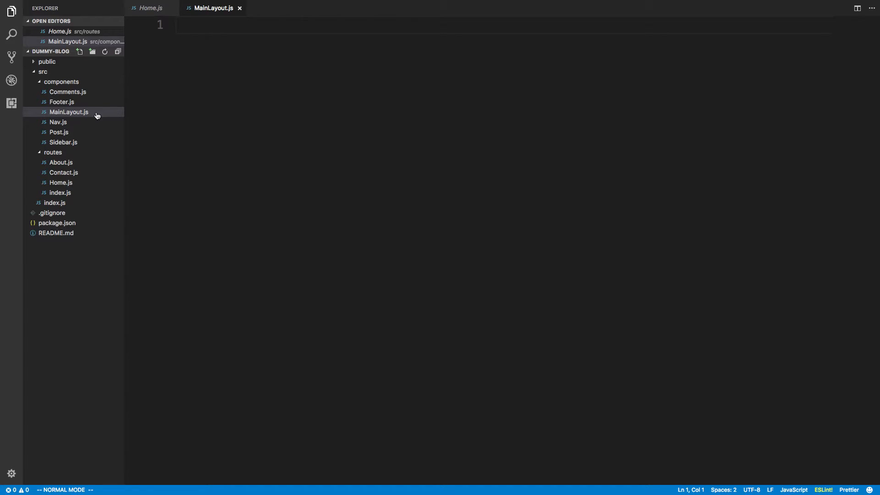
pyautogui.moveTo(58, 132)
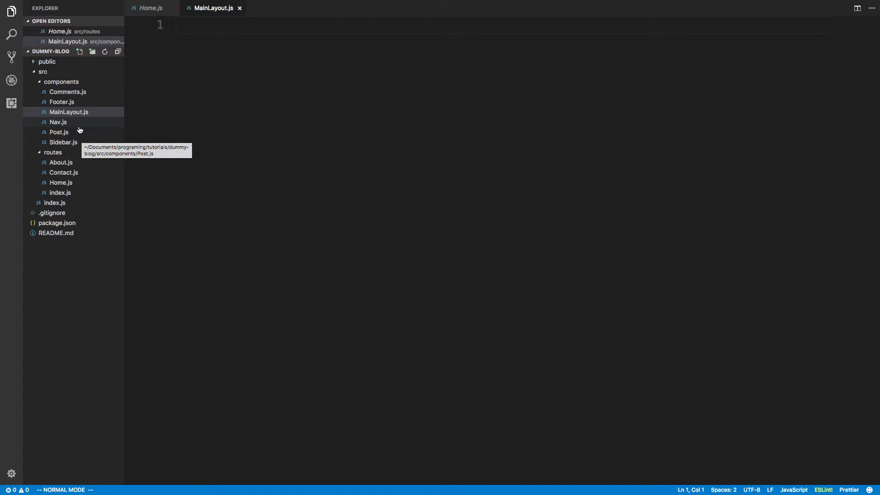
pyautogui.moveTo(58, 123)
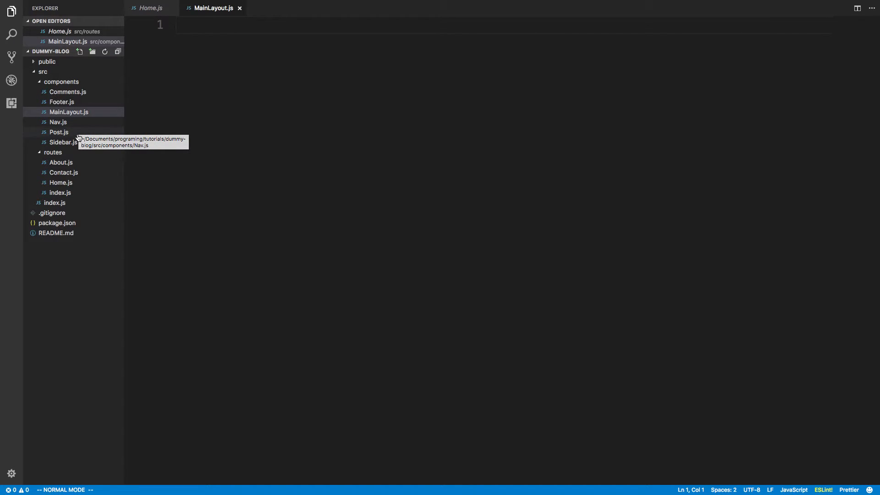
pyautogui.moveTo(81, 107)
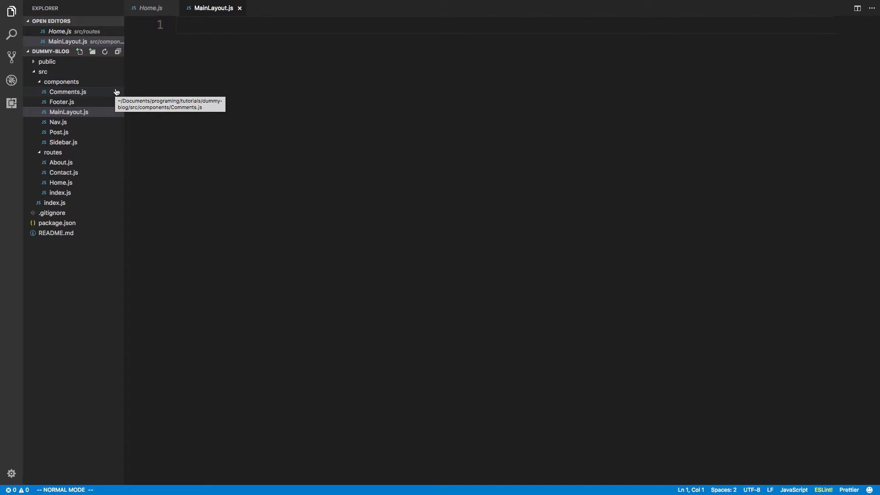
pyautogui.moveTo(70, 112)
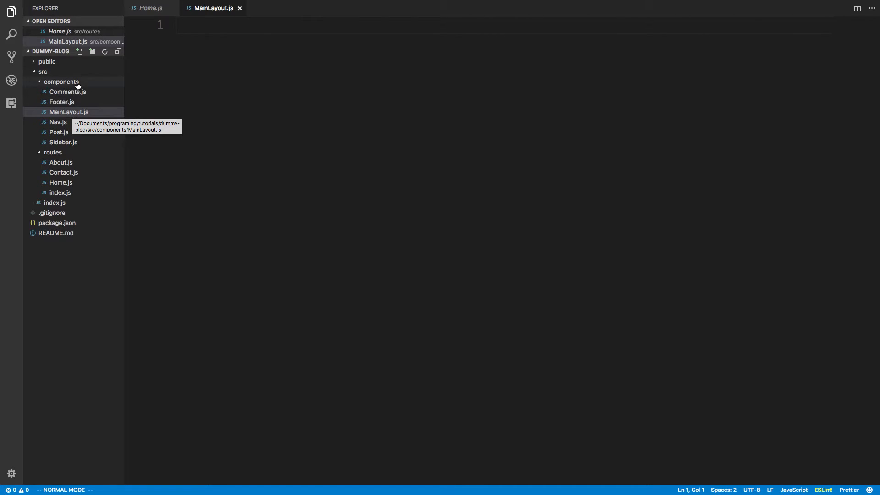
# Add a new MainLayout folder under src/components
pyautogui.click(80, 51)
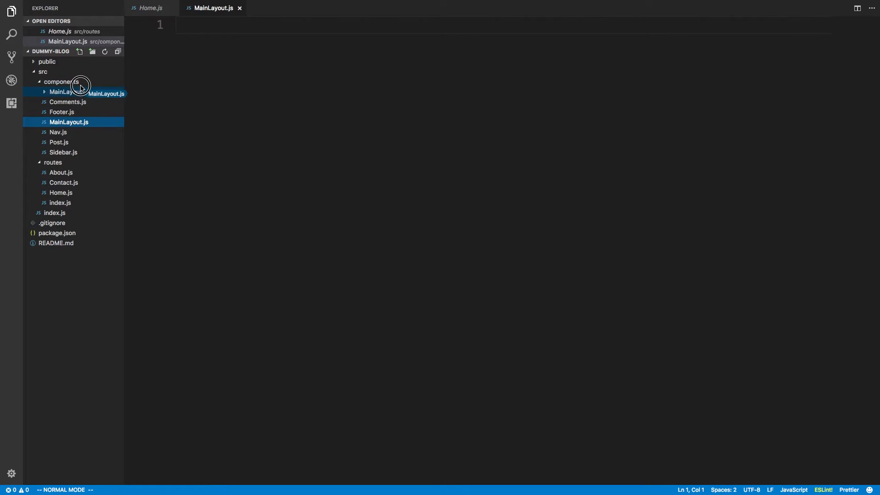
pyautogui.click(65, 92)
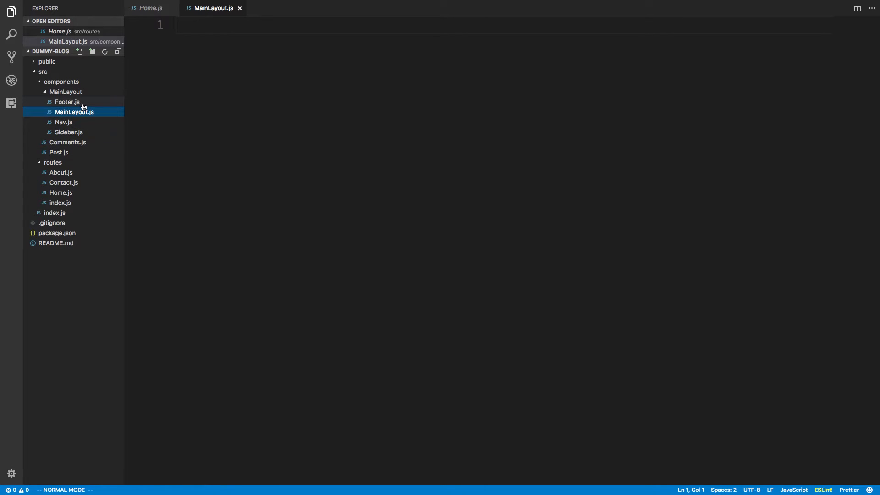
pyautogui.moveTo(63, 121)
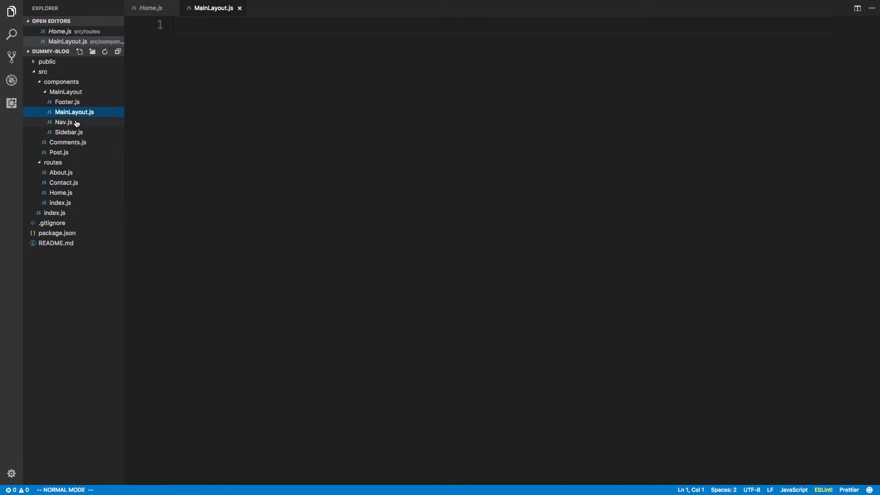
# Rename MainLayout.js to index.js inside the MainLayout folder, then select the folder
pyautogui.rightClick(73, 112)
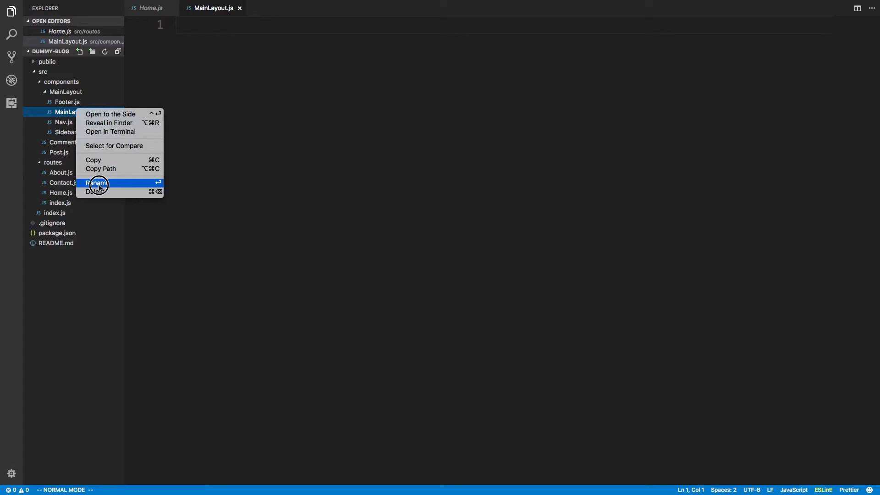
pyautogui.click(97, 183)
pyautogui.write('index')
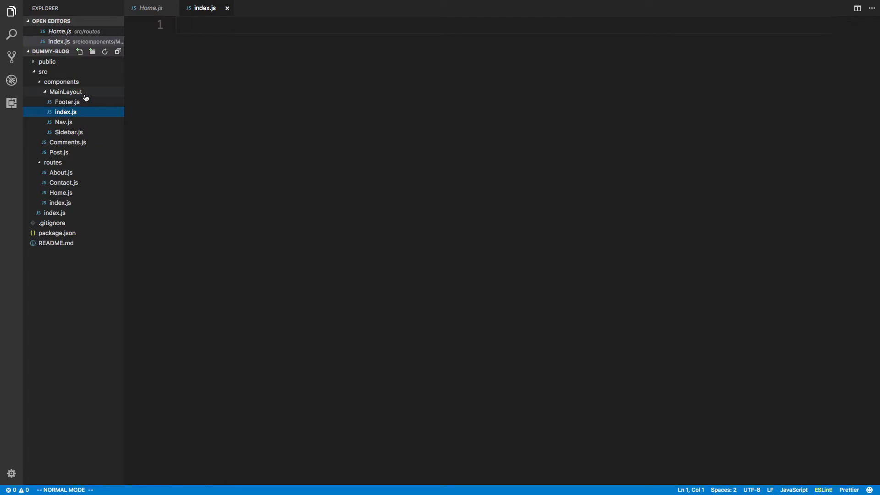
pyautogui.click(65, 92)
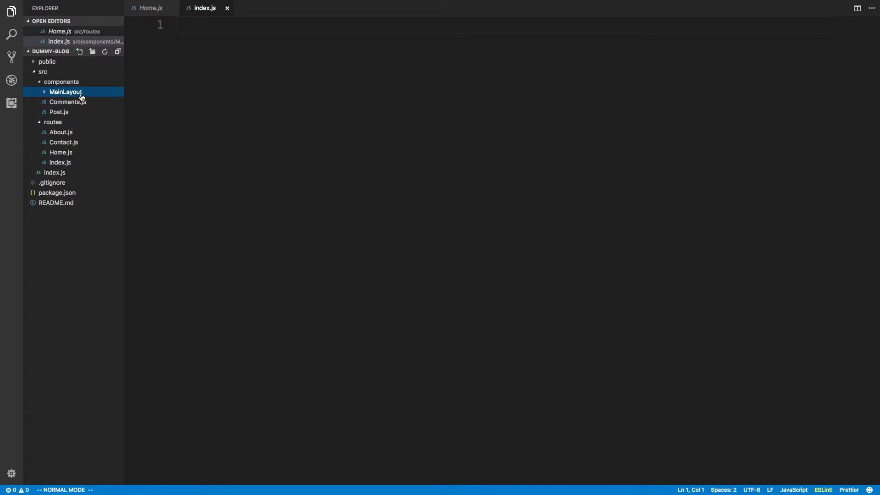
pyautogui.moveTo(65, 91)
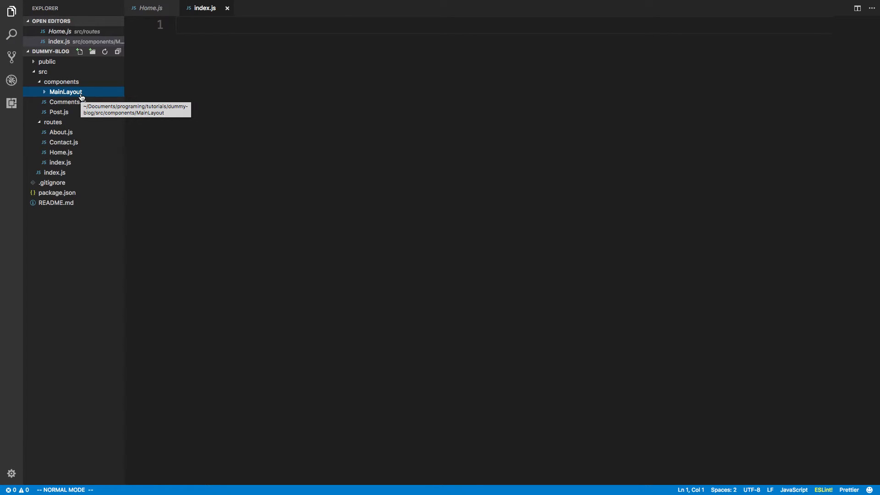
pyautogui.moveTo(60, 112)
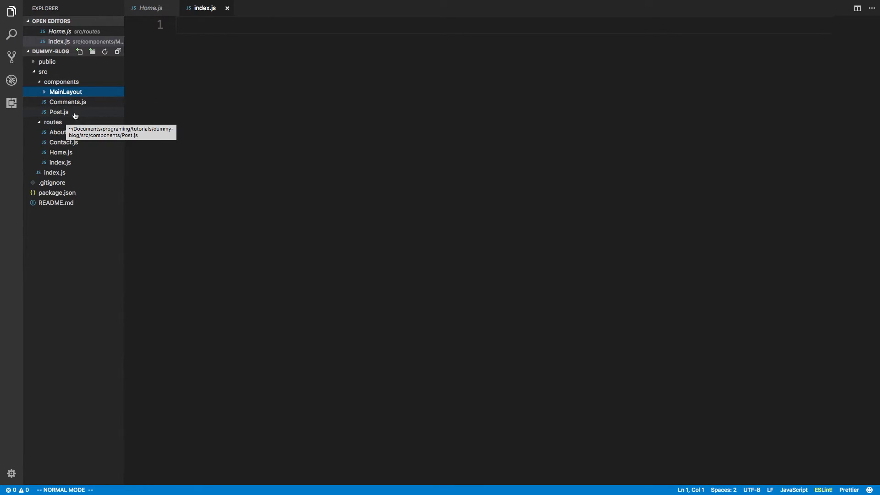
pyautogui.moveTo(88, 93)
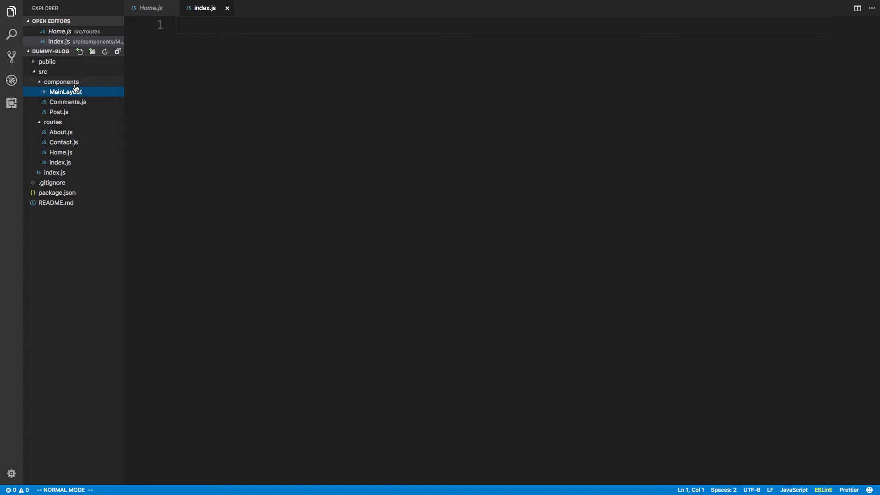
pyautogui.moveTo(78, 106)
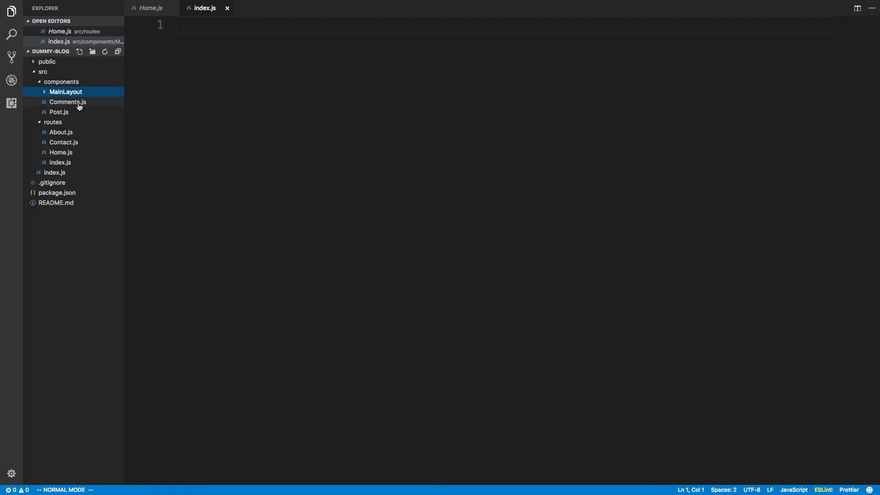
pyautogui.click(65, 91)
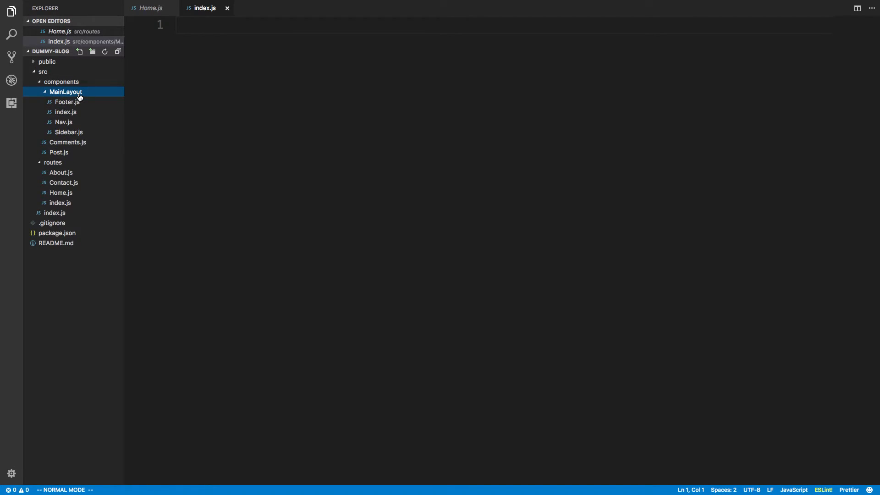
pyautogui.moveTo(81, 132)
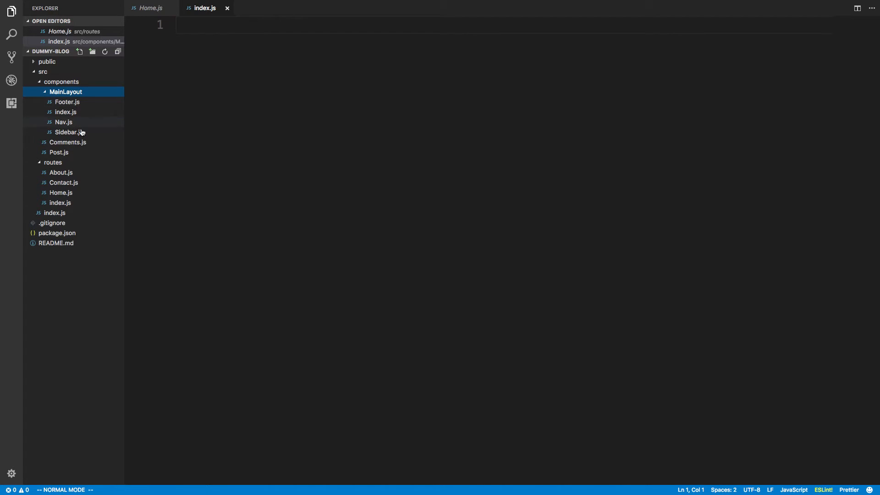
pyautogui.moveTo(82, 152)
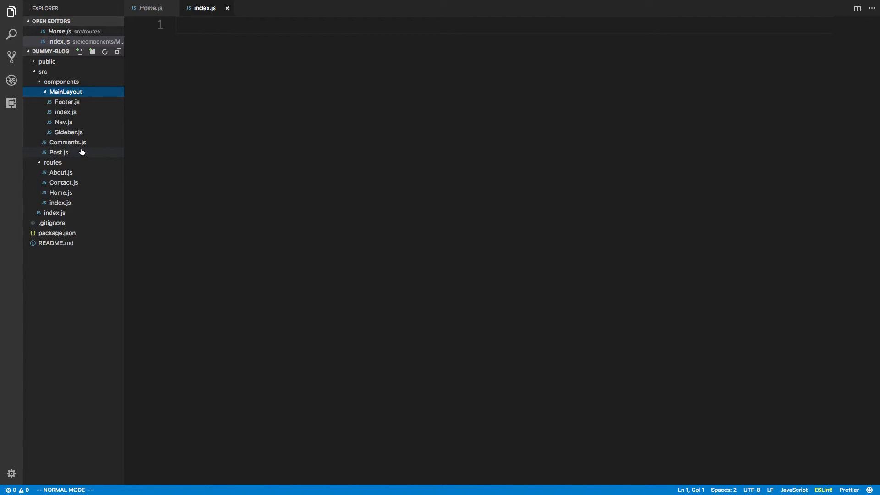
pyautogui.moveTo(83, 68)
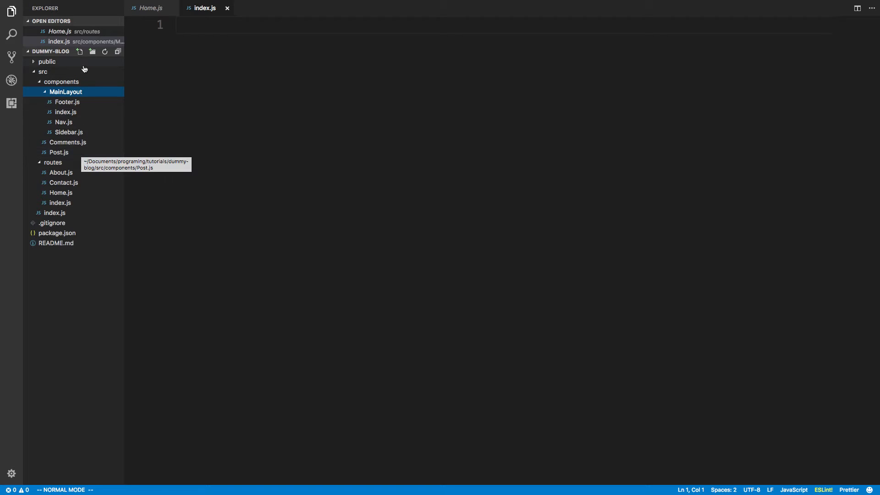
# Create a new Home folder inside routes, discarding a stray new entry first
pyautogui.click(65, 91)
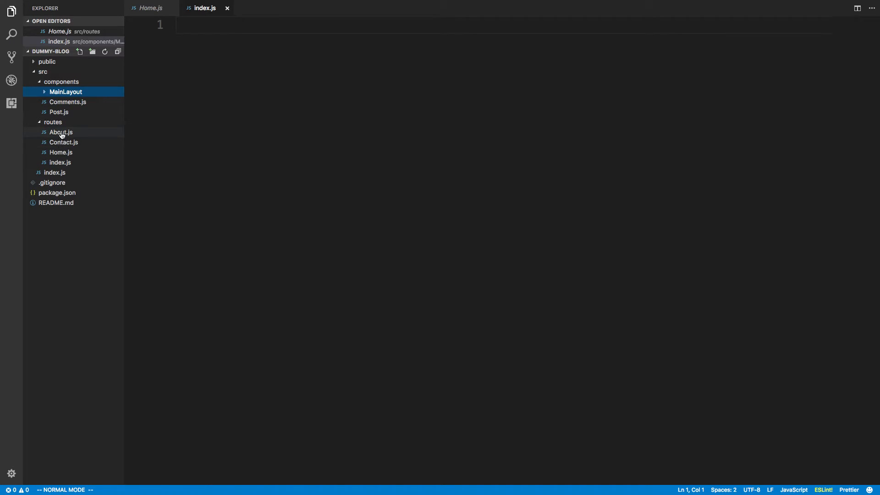
pyautogui.click(53, 121)
pyautogui.write('Ab')
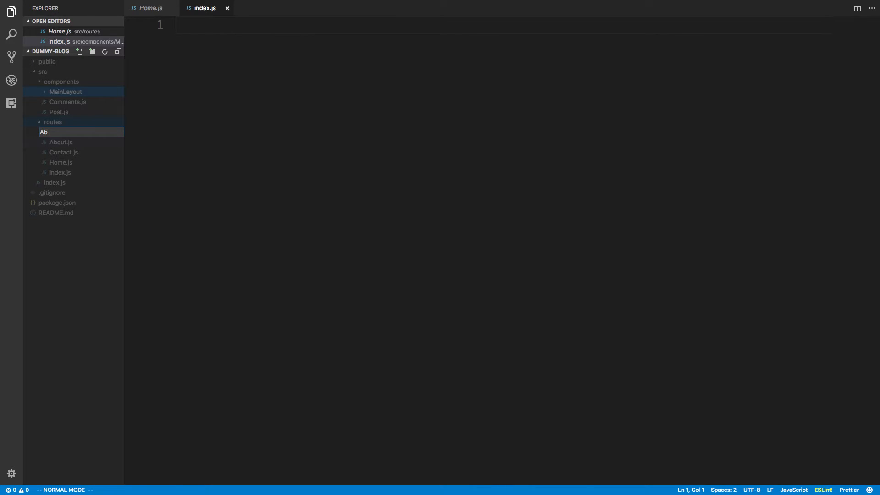
pyautogui.press('Escape')
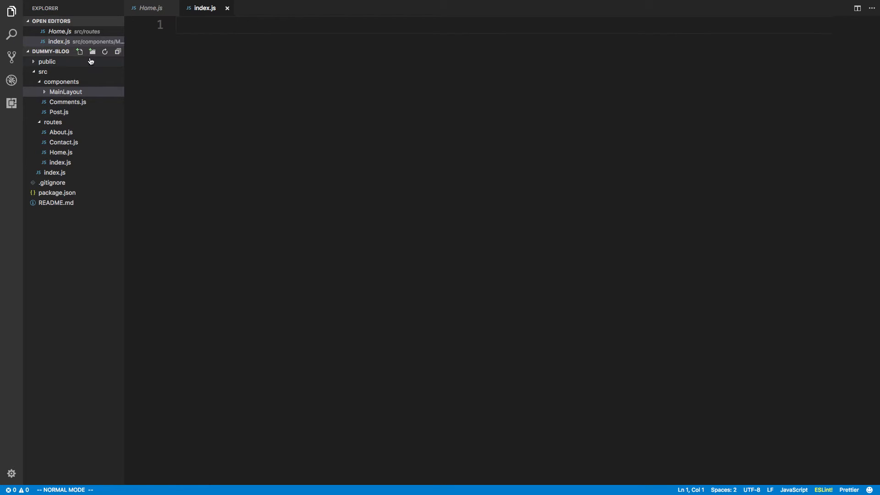
pyautogui.rightClick(52, 122)
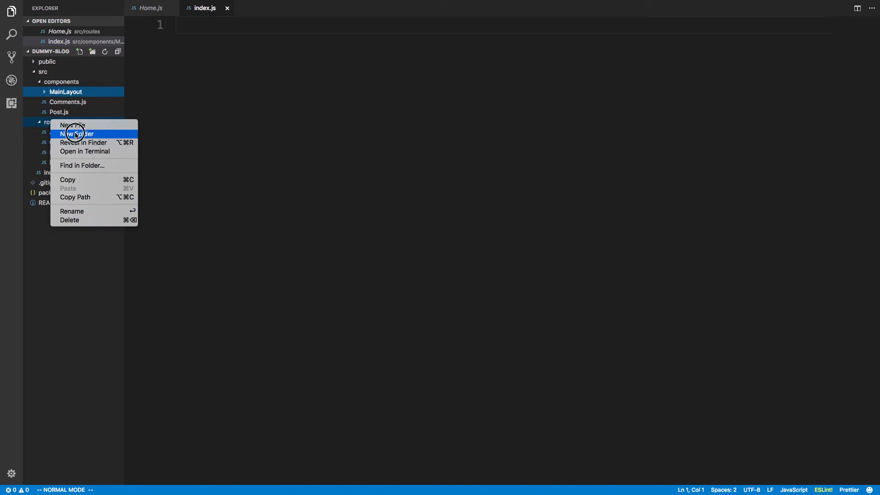
pyautogui.click(77, 134)
pyautogui.write('Home')
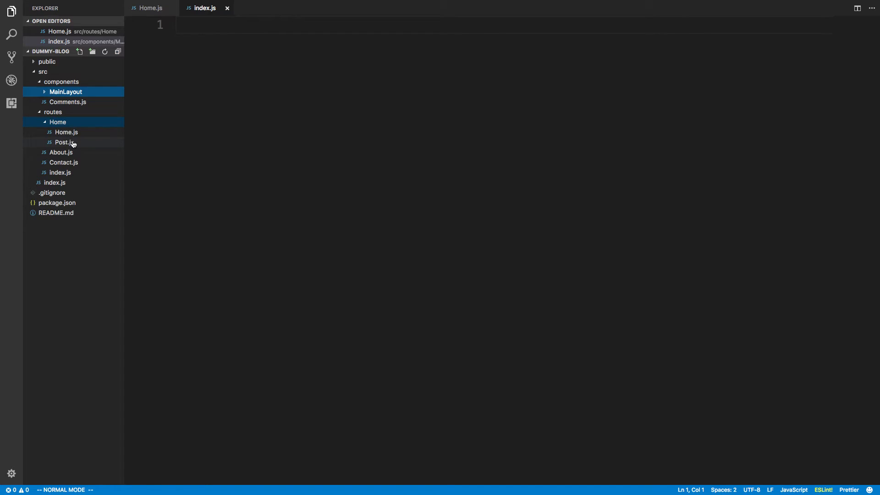
# Add a components subfolder to routes/Home and move Post.js into it
pyautogui.rightClick(58, 121)
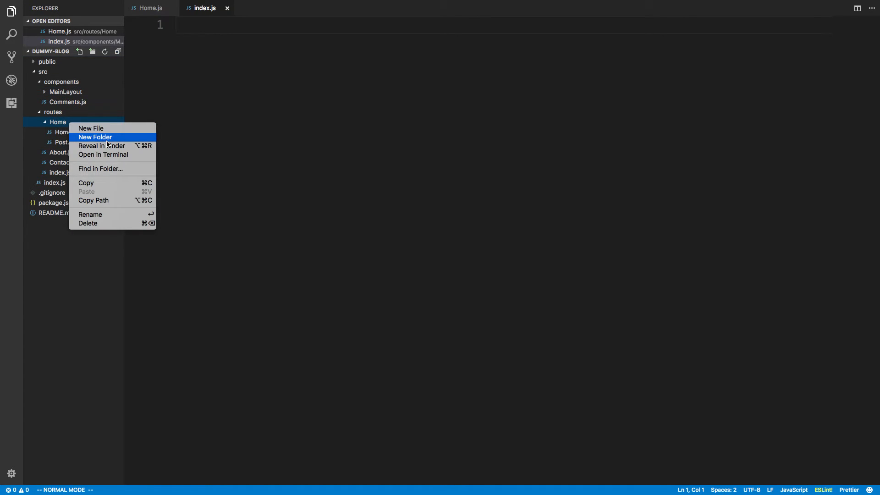
pyautogui.press('Escape')
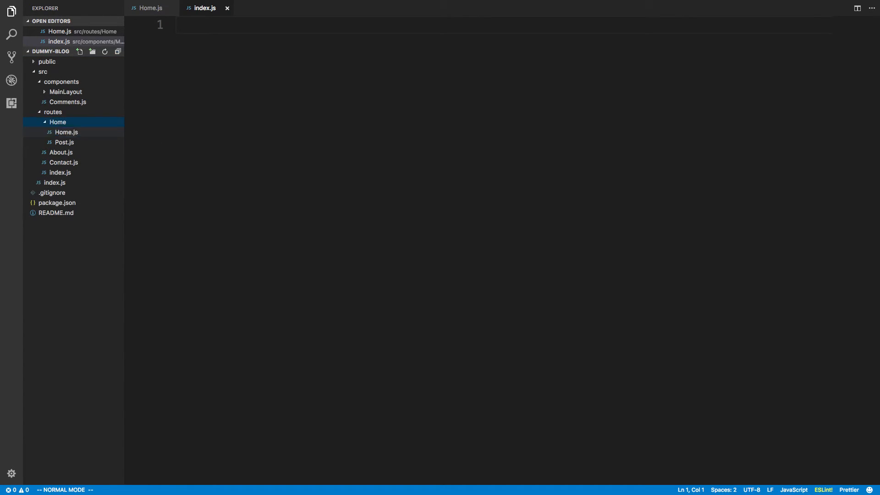
pyautogui.click(58, 121)
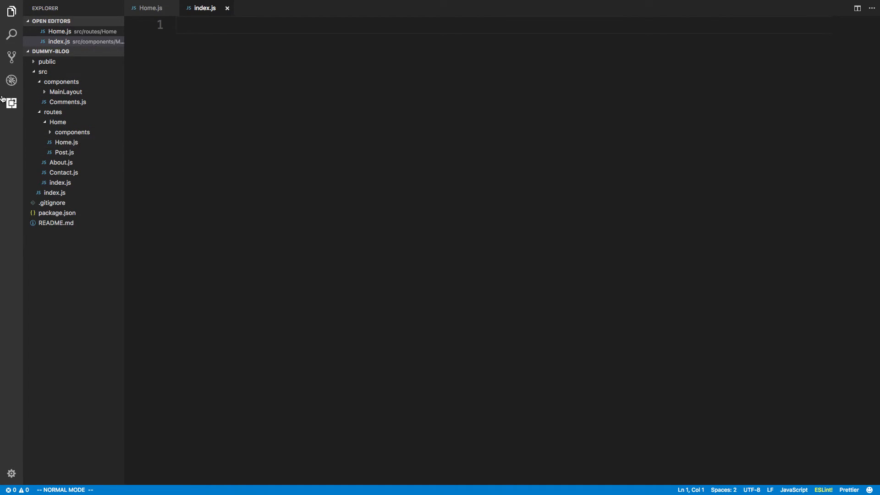
pyautogui.moveTo(70, 83)
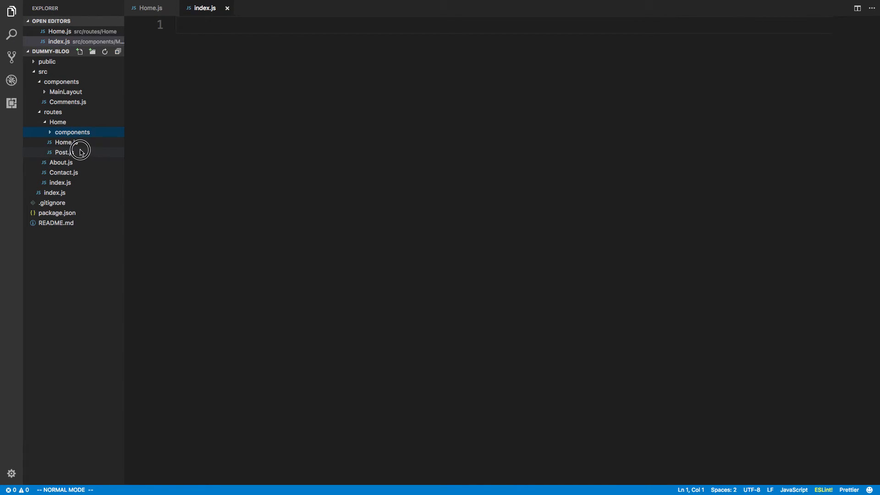
pyautogui.click(72, 132)
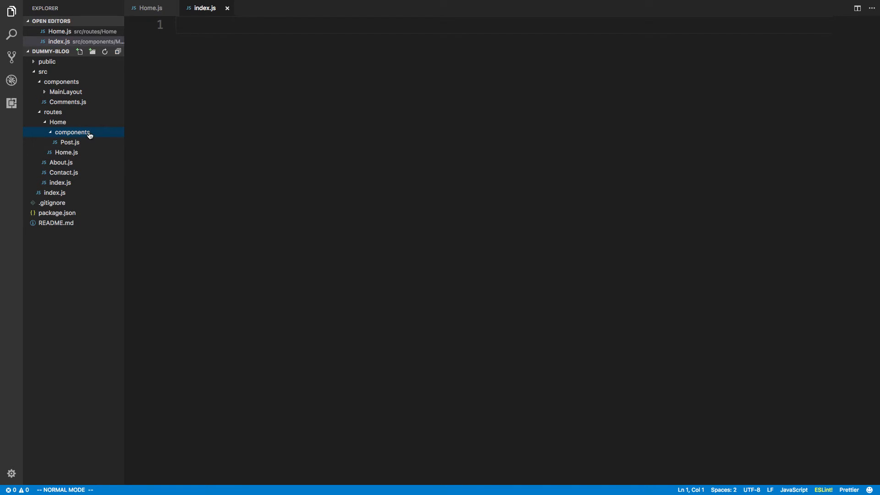
# Rename Home.js to index.js inside the Home folder
pyautogui.click(72, 132)
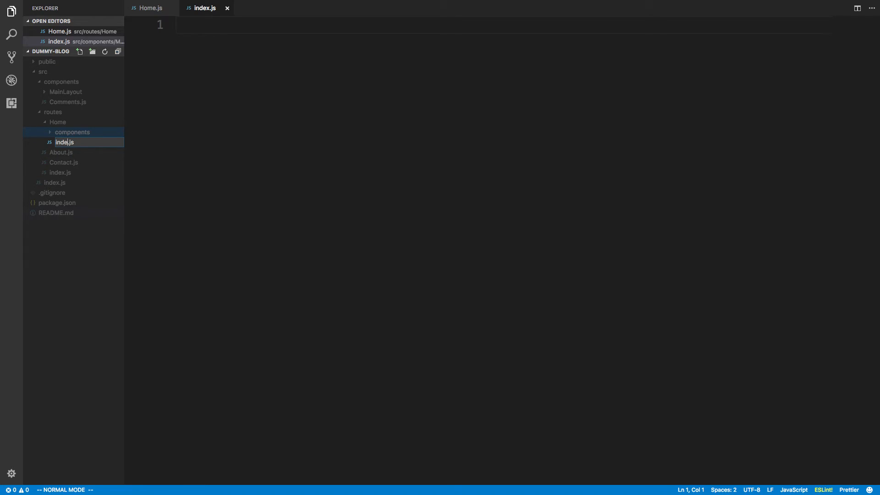
pyautogui.click(53, 112)
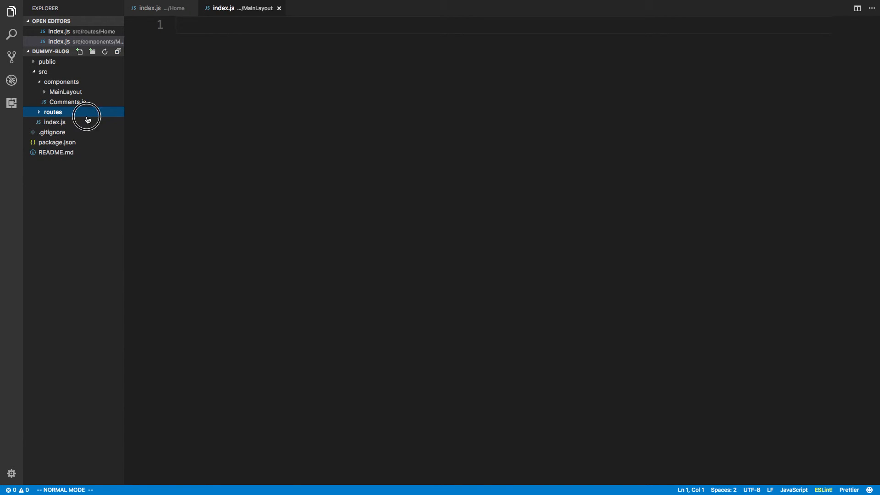
pyautogui.click(52, 112)
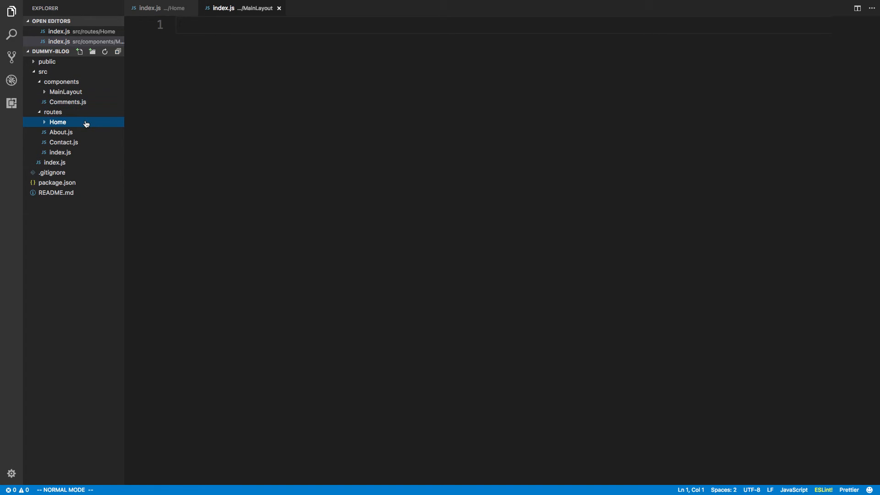
pyautogui.moveTo(65, 92)
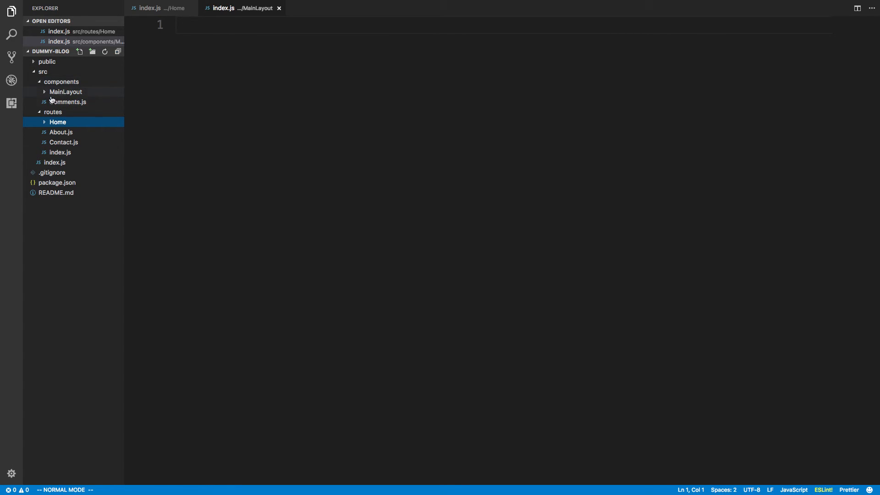
pyautogui.moveTo(66, 124)
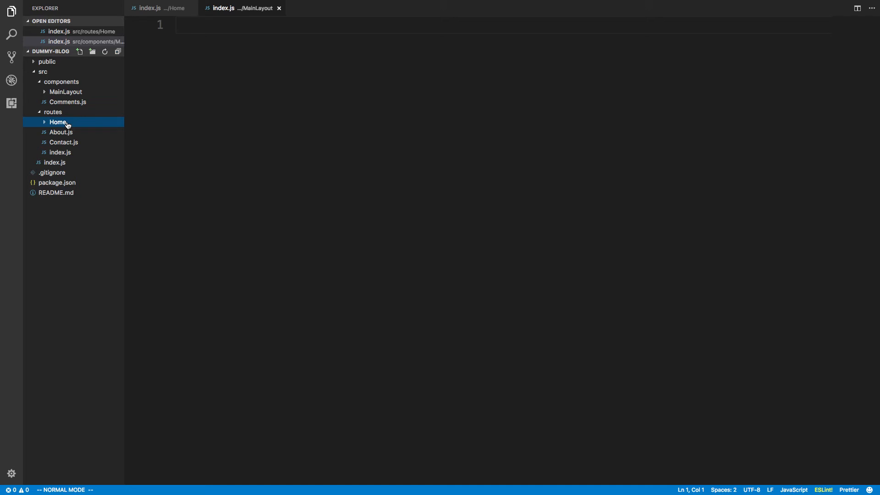
pyautogui.click(58, 122)
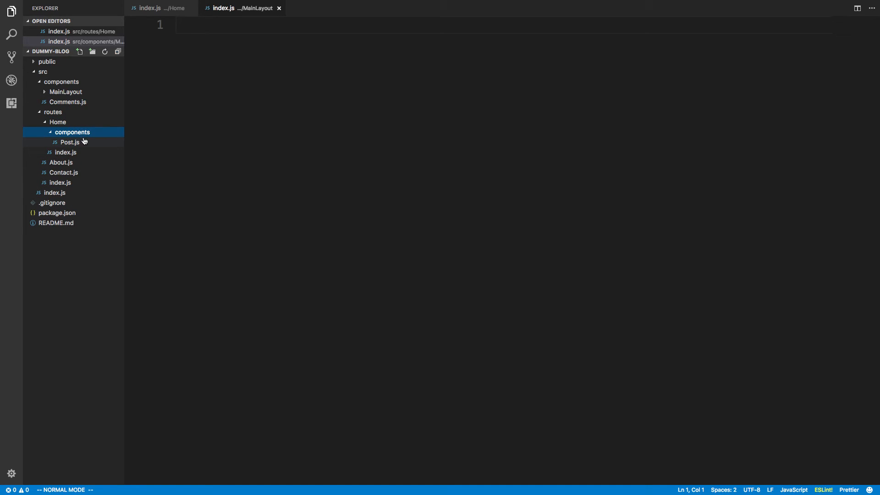
pyautogui.moveTo(66, 152)
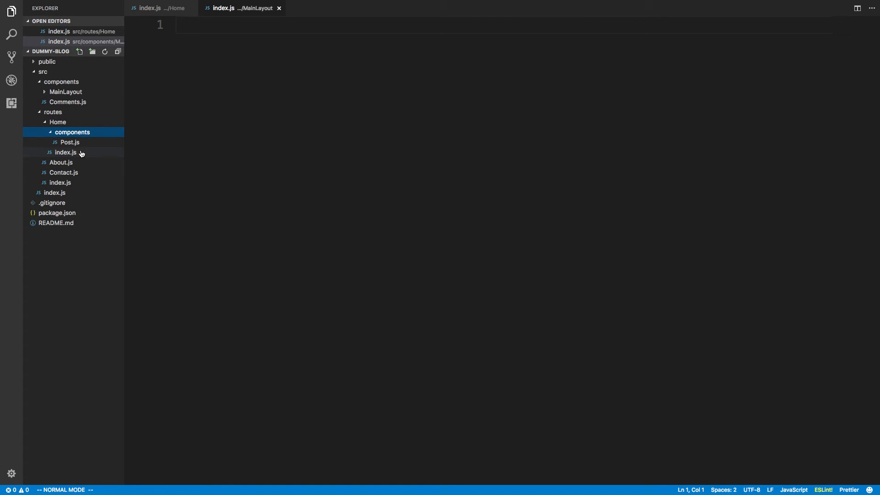
pyautogui.moveTo(62, 82)
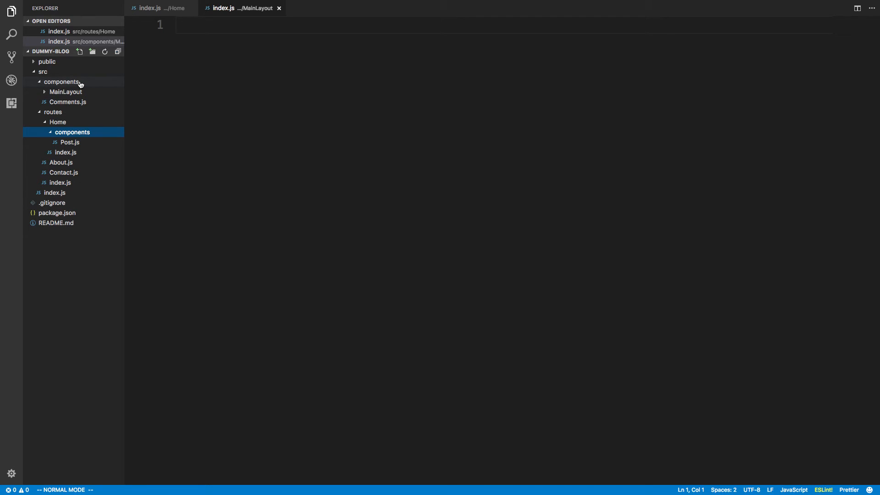
pyautogui.moveTo(107, 106)
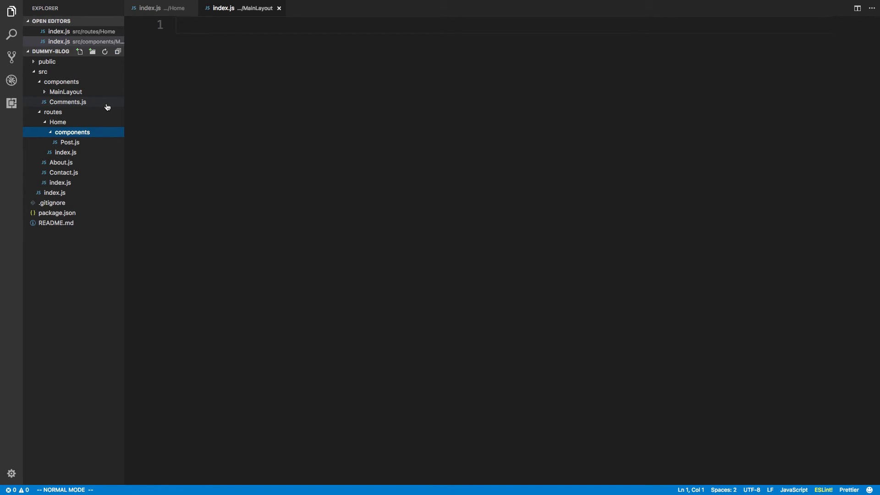
pyautogui.moveTo(107, 104)
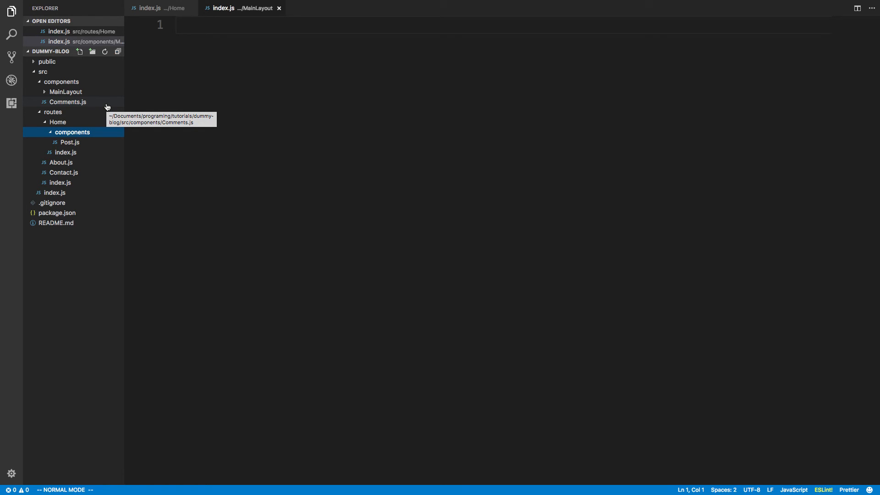
pyautogui.moveTo(107, 107)
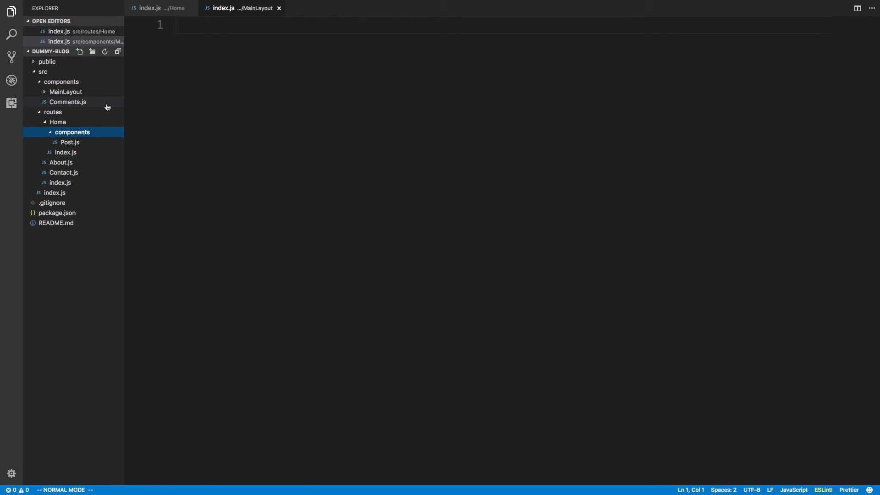
pyautogui.moveTo(464, 121)
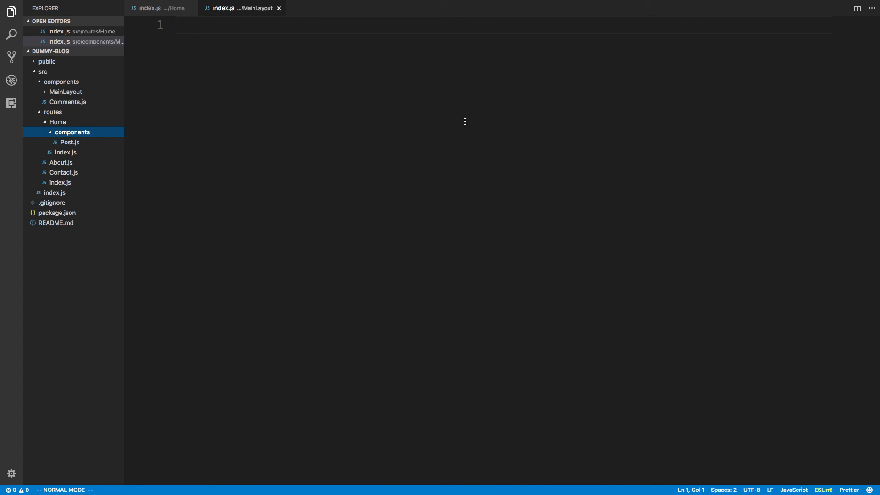
pyautogui.moveTo(625, 8)
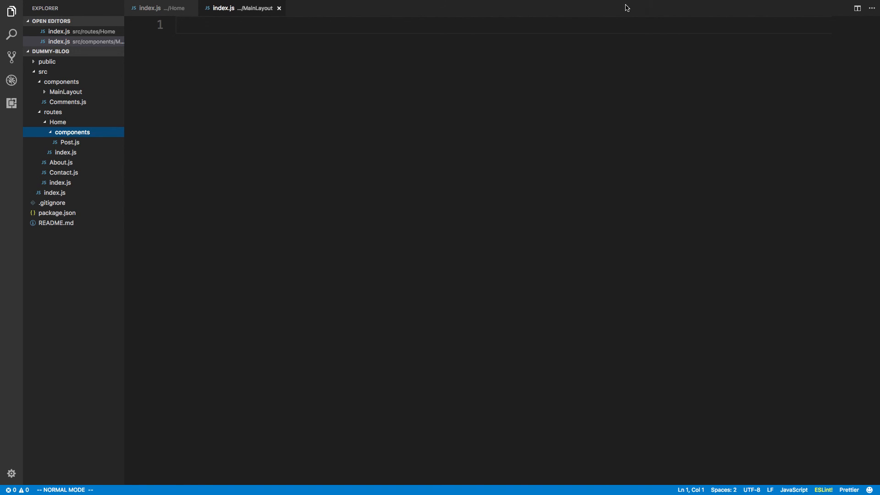